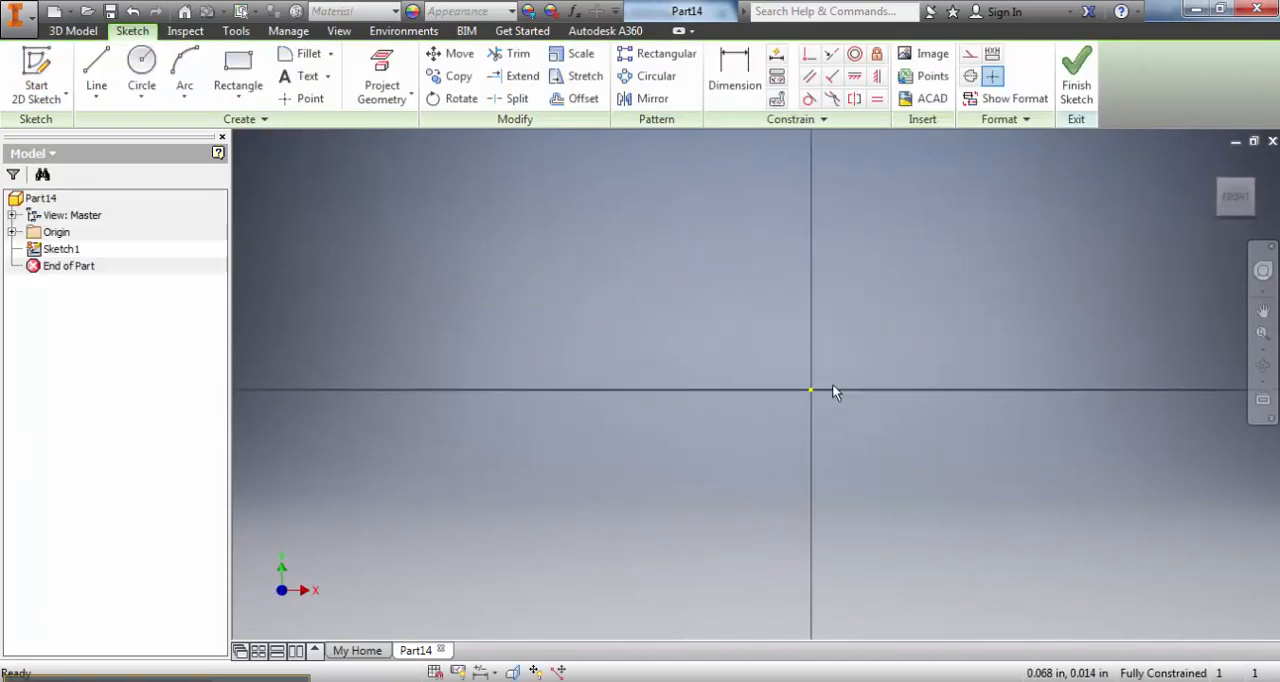
- Draw a 3-inch vertical line up from the origin and a 1-inch horizontal top line
click(237, 70)
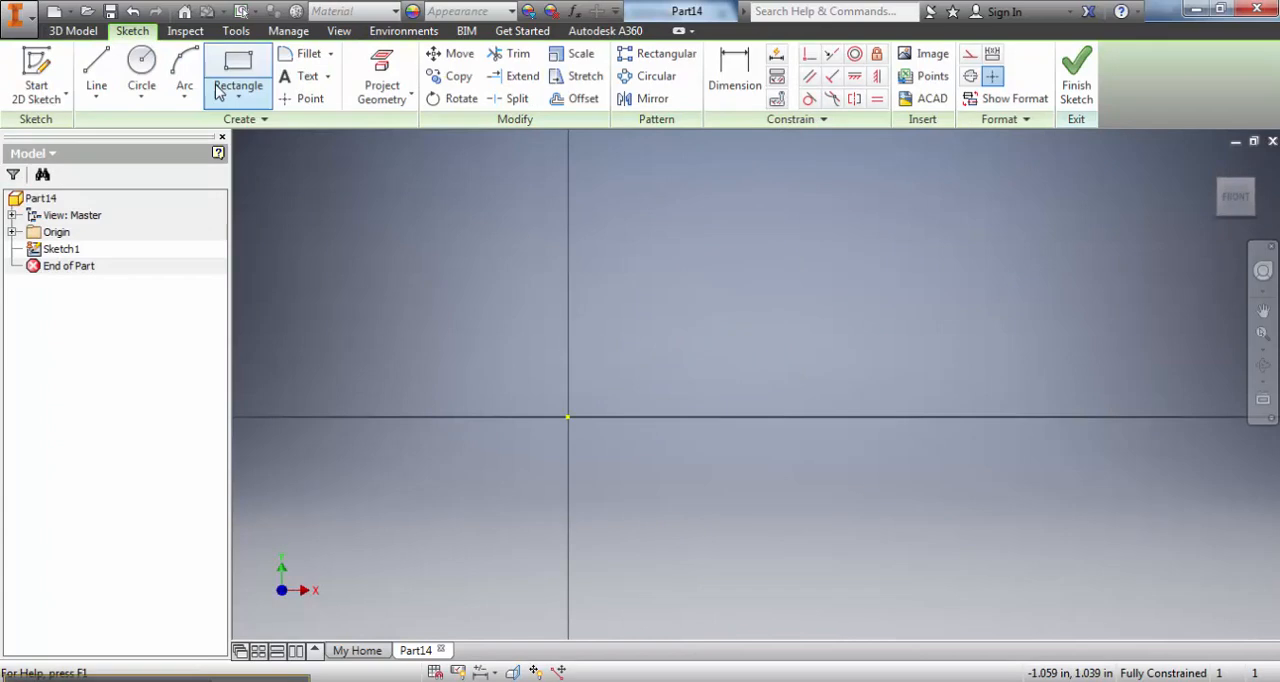
click(96, 75)
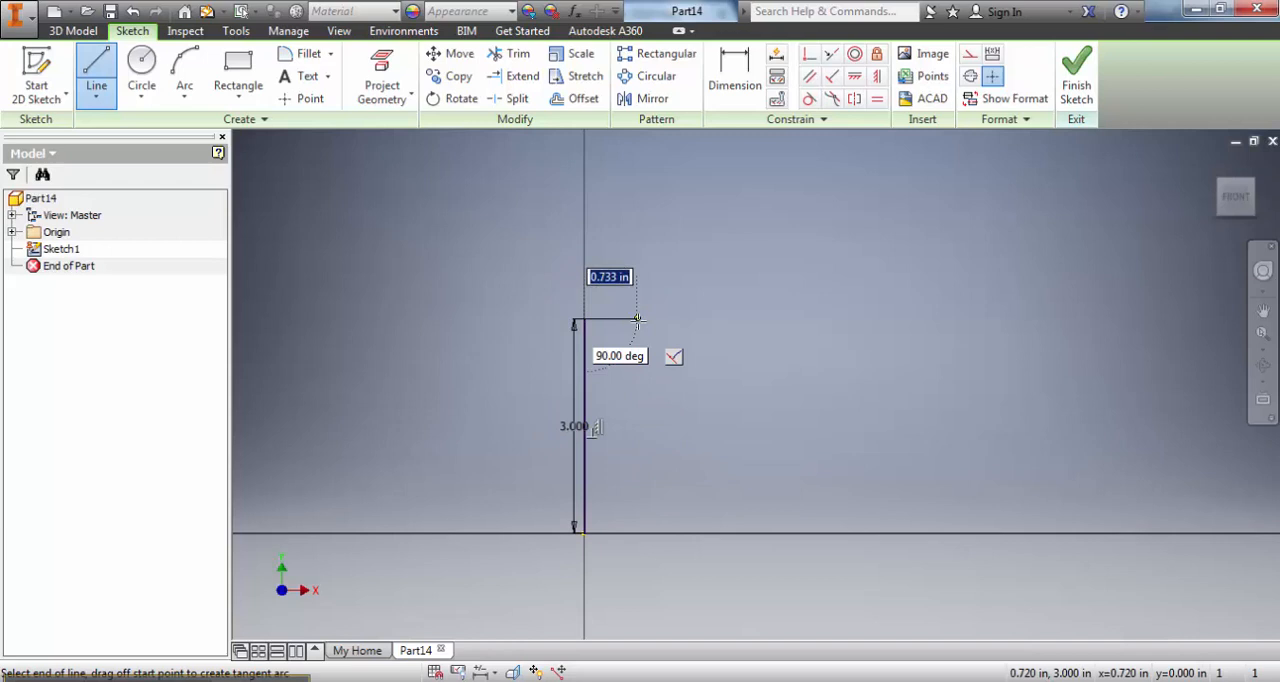
text(1)
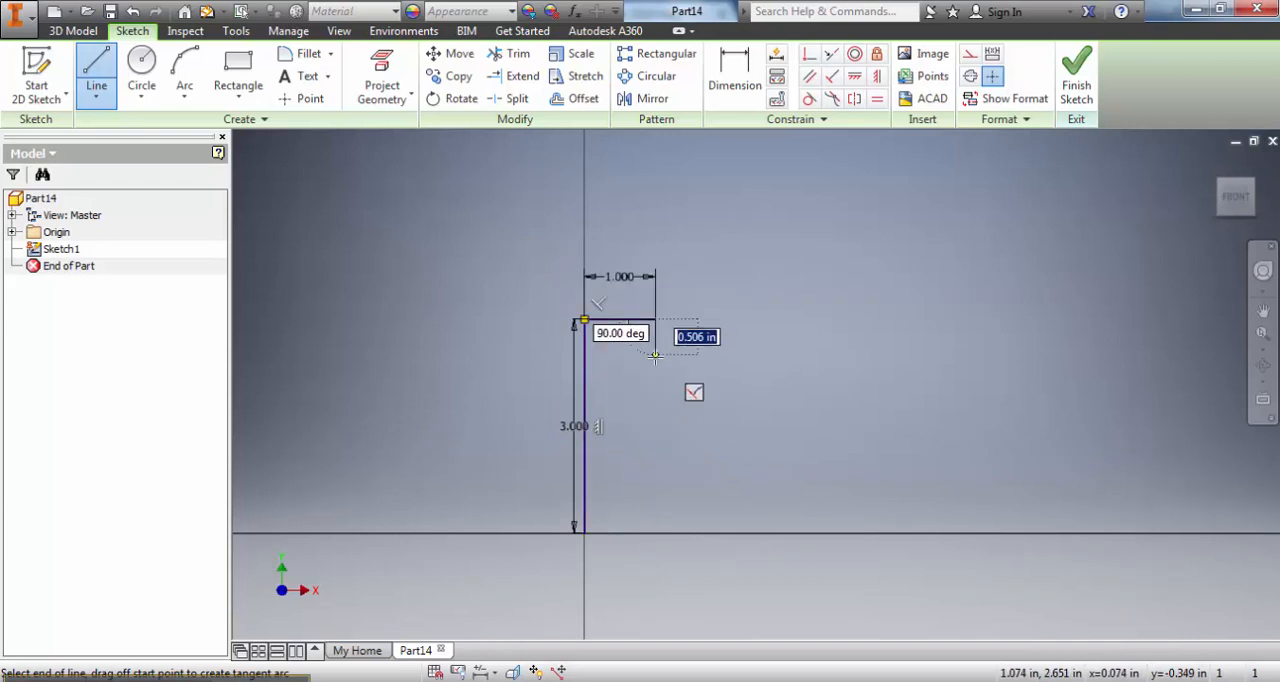
text(1)
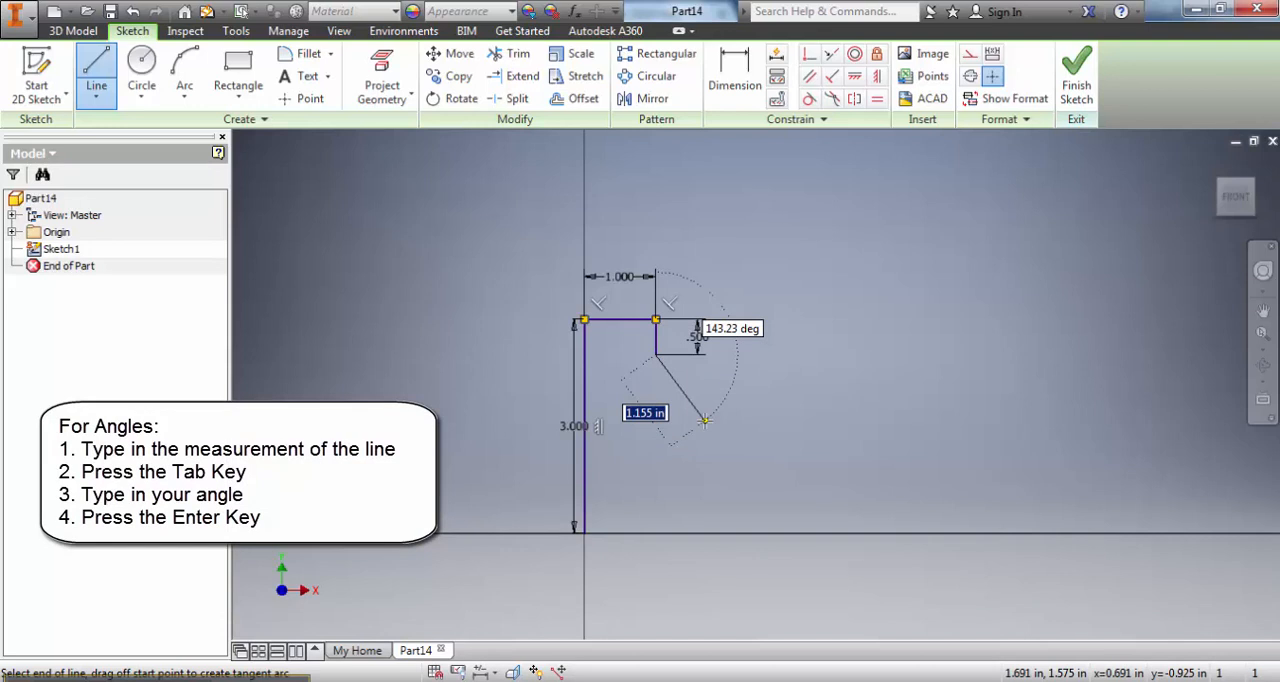
- Continue the outline with a .750 edge at 135°, 0.500 and 1.000 steps, and a 1 1/2-inch incline
text(3)
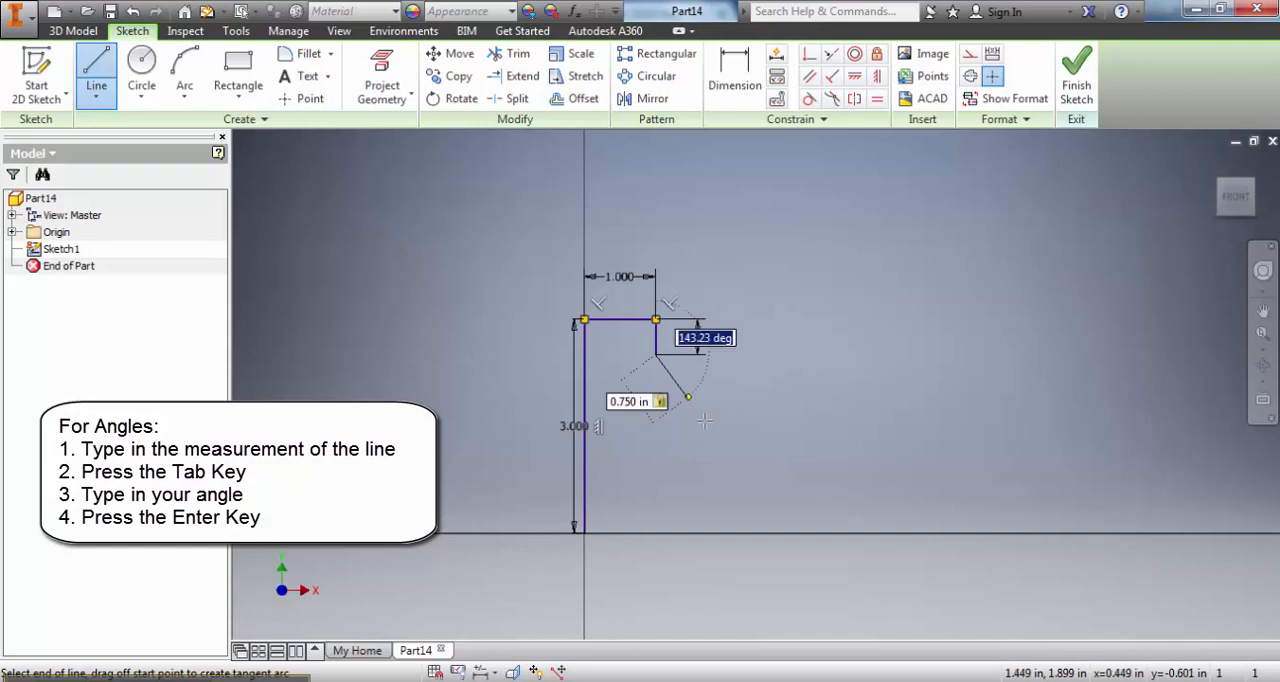
text(135)
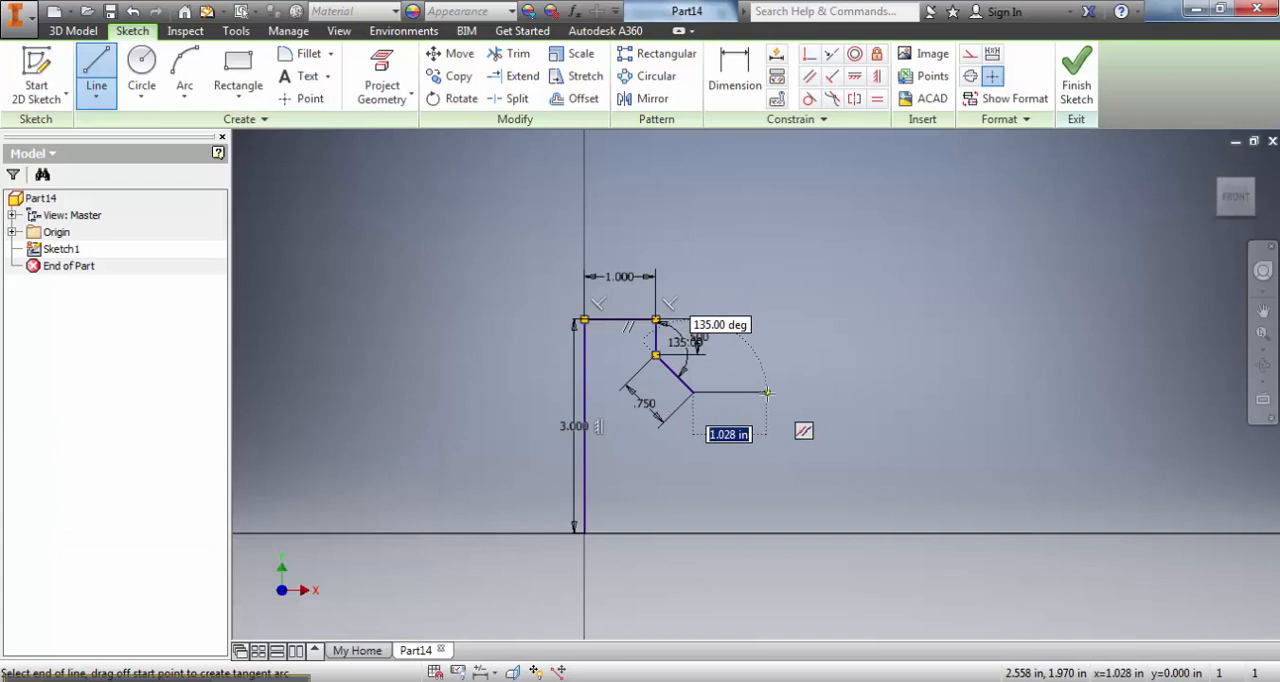
text(1/2)
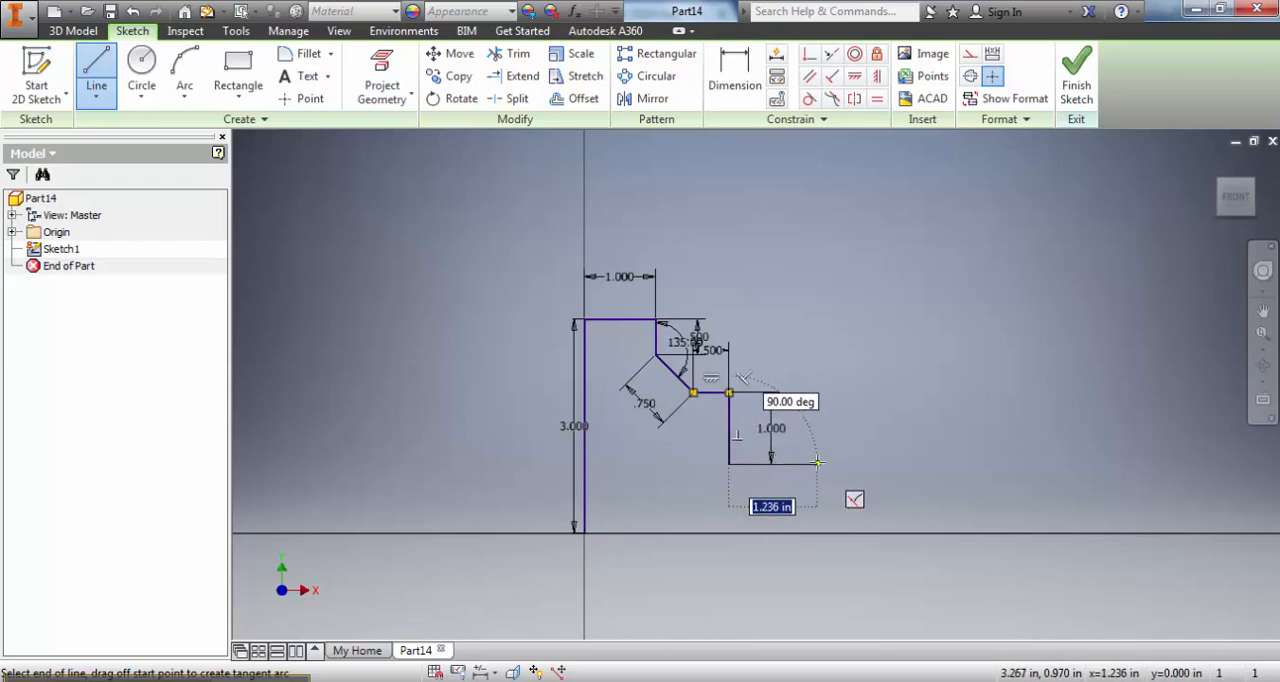
text(1)
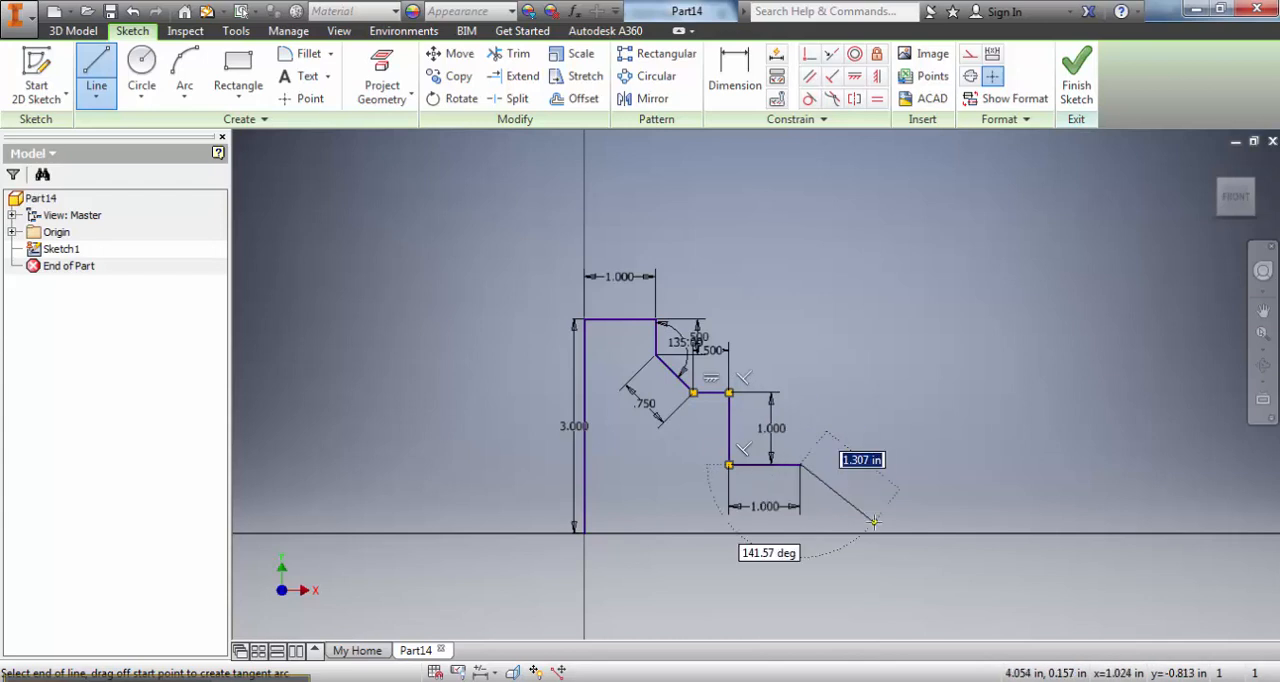
text(1 1/2)
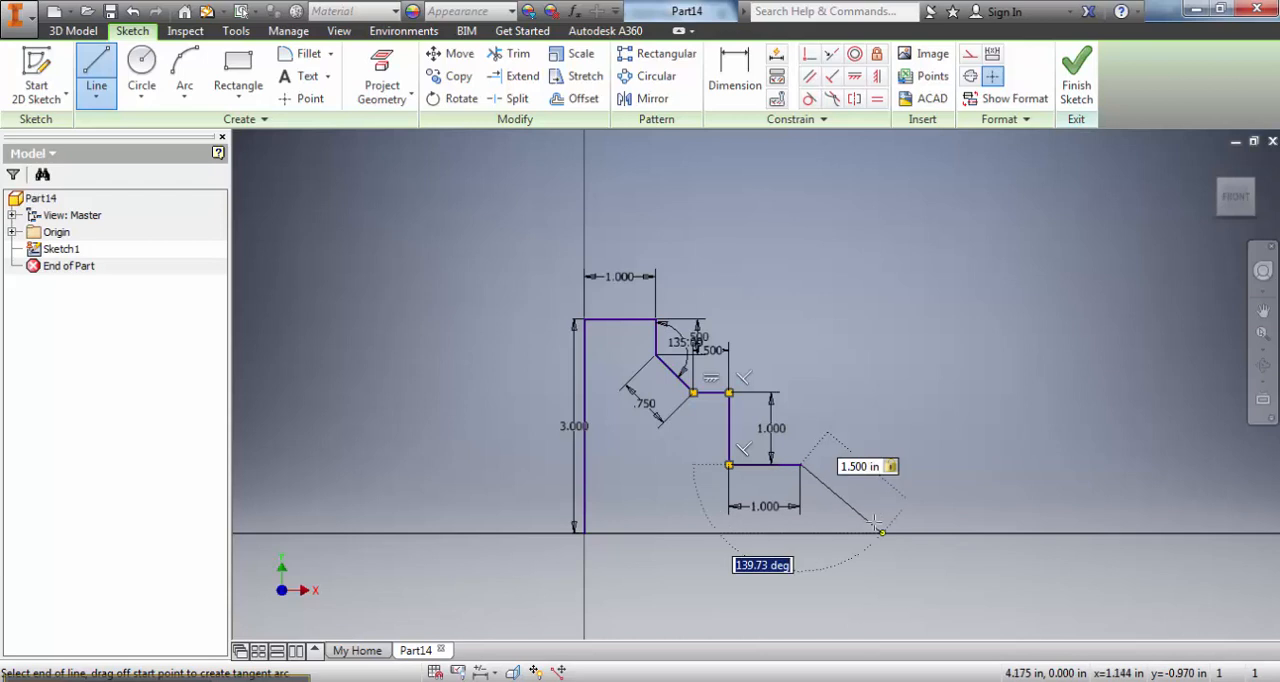
text(135)
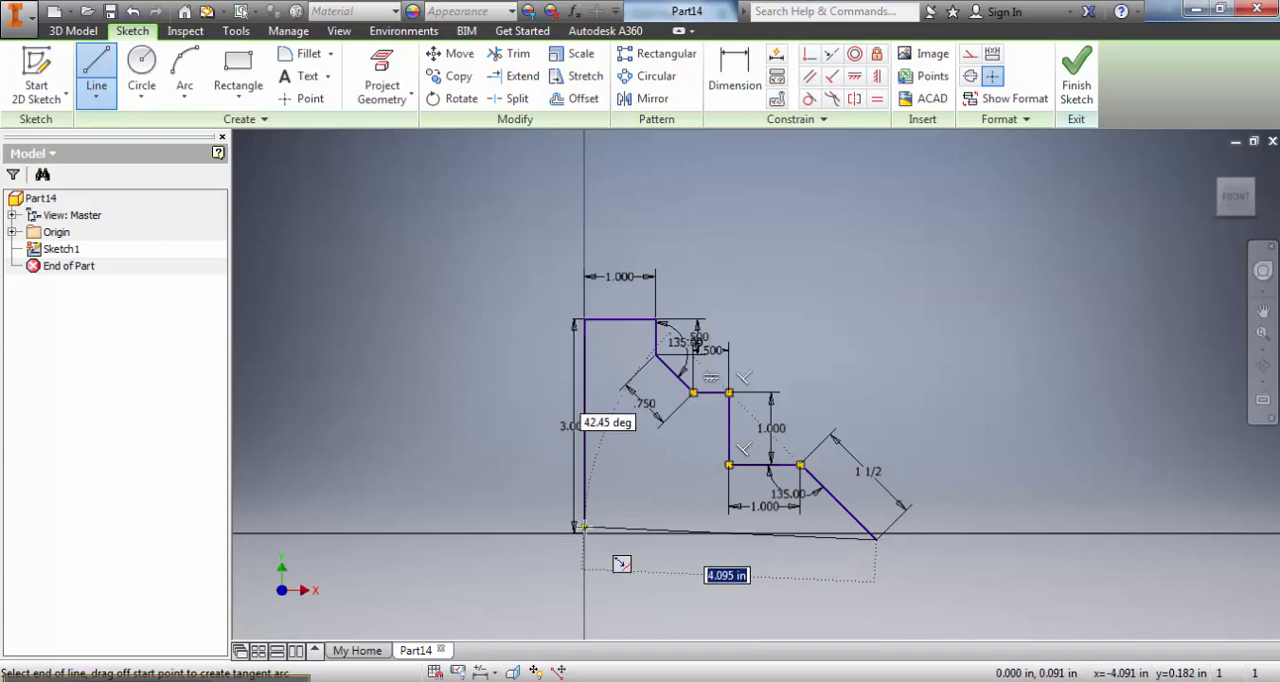
- Close the profile with a bottom line back to the origin and adjust the incline's lower endpoint
click(875, 538)
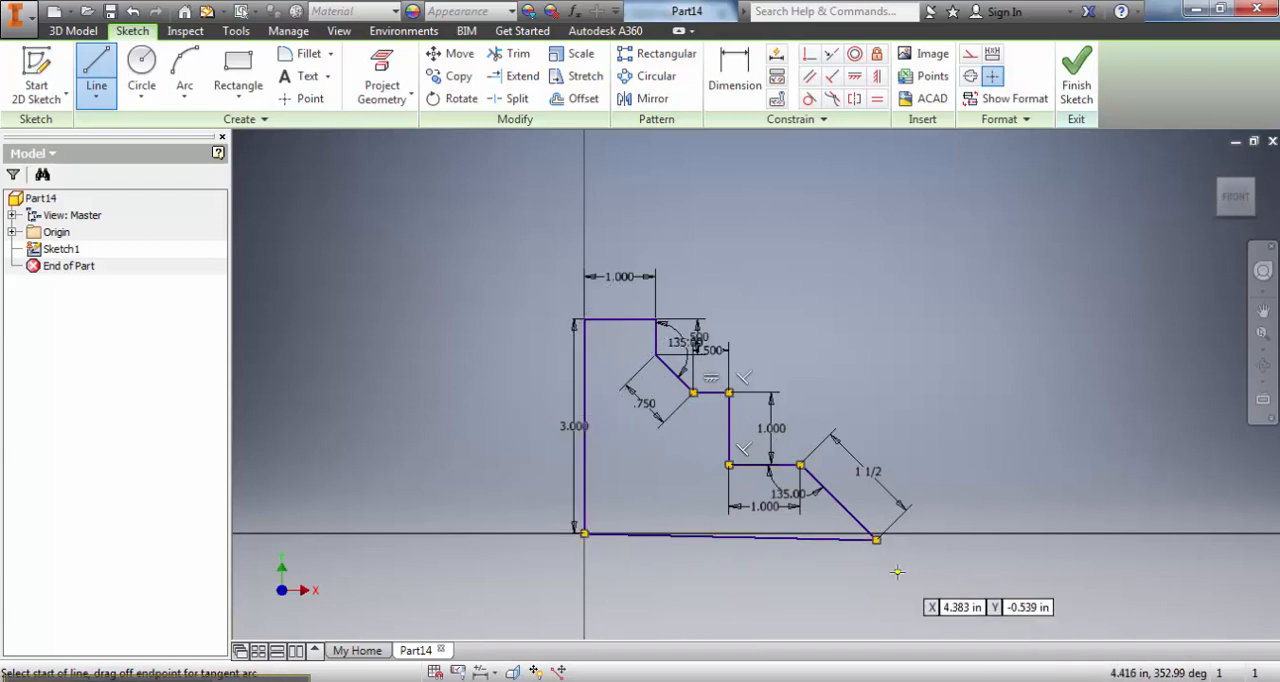
mouse_move(873, 558)
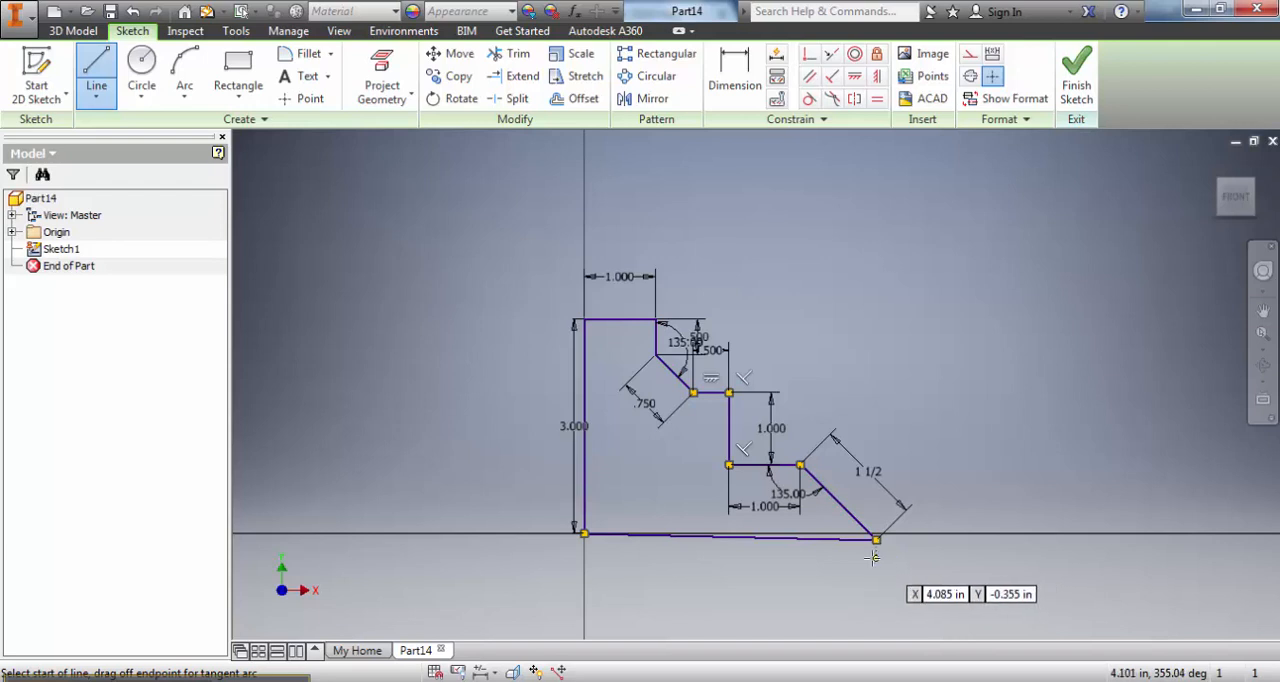
click(875, 540)
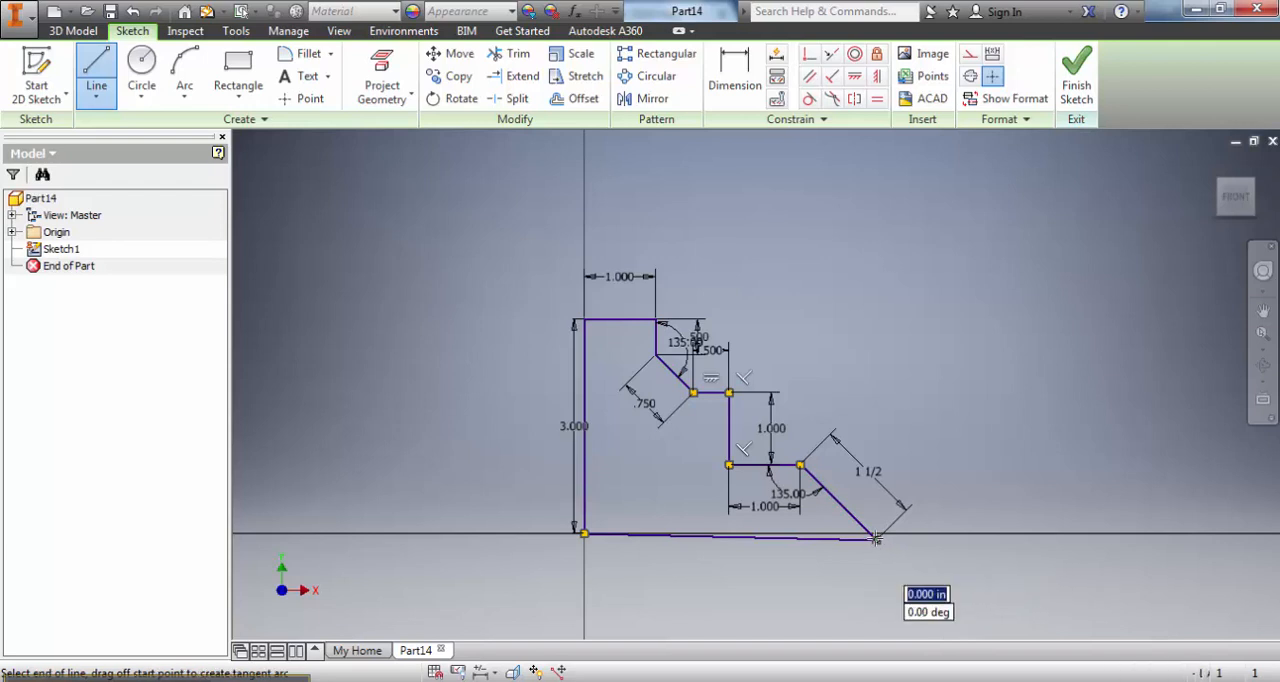
click(875, 537)
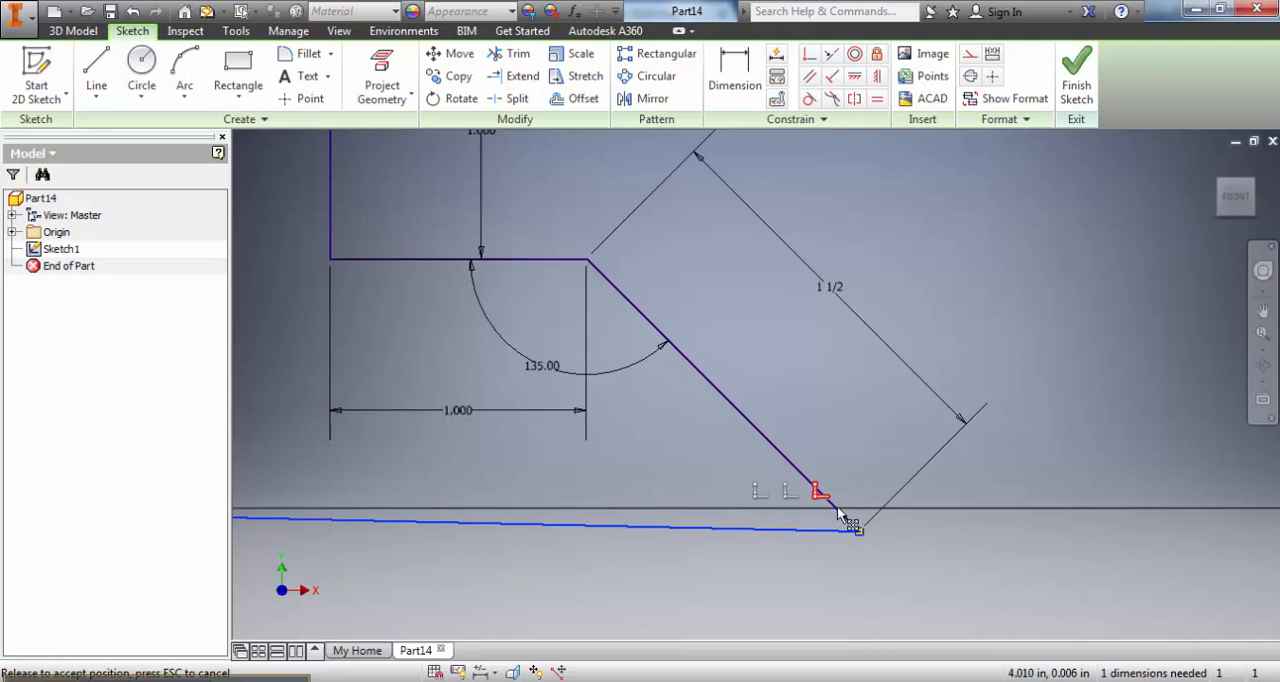
- Snap the incline's lower end to the bottom line and redraw the 4.000-inch base from the origin
drag(820, 490, 840, 513)
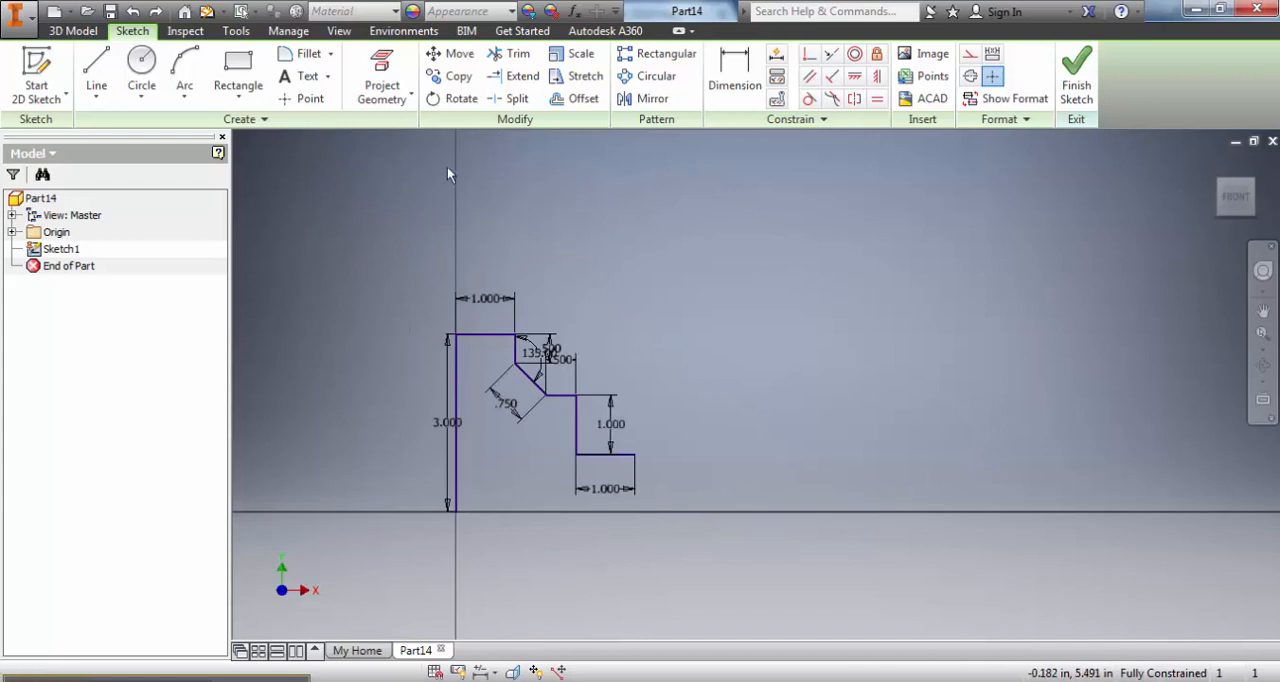
click(96, 70)
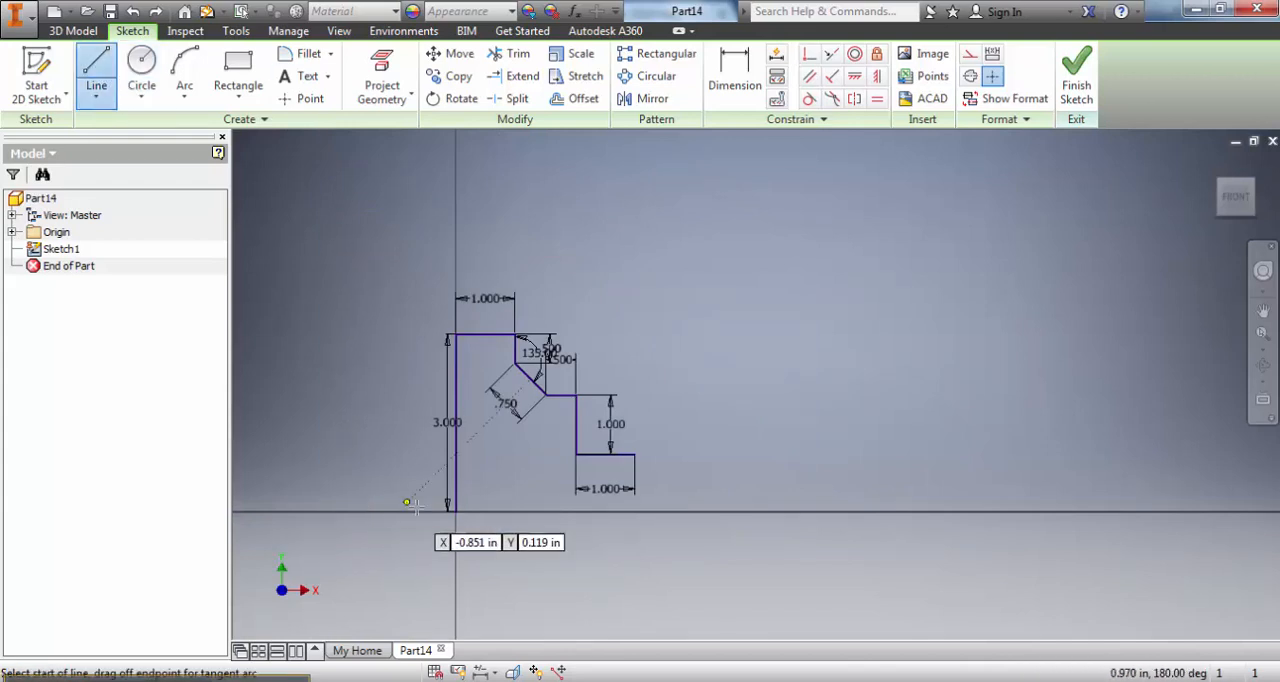
click(449, 510)
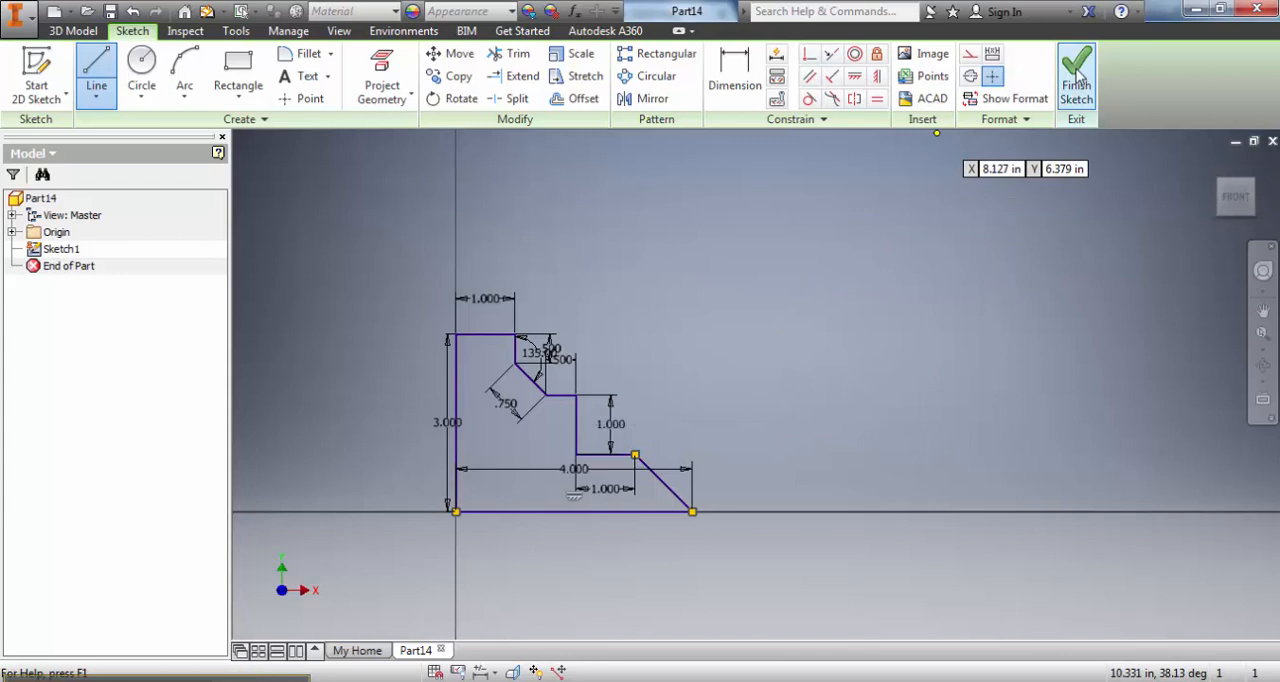
mouse_move(1077, 75)
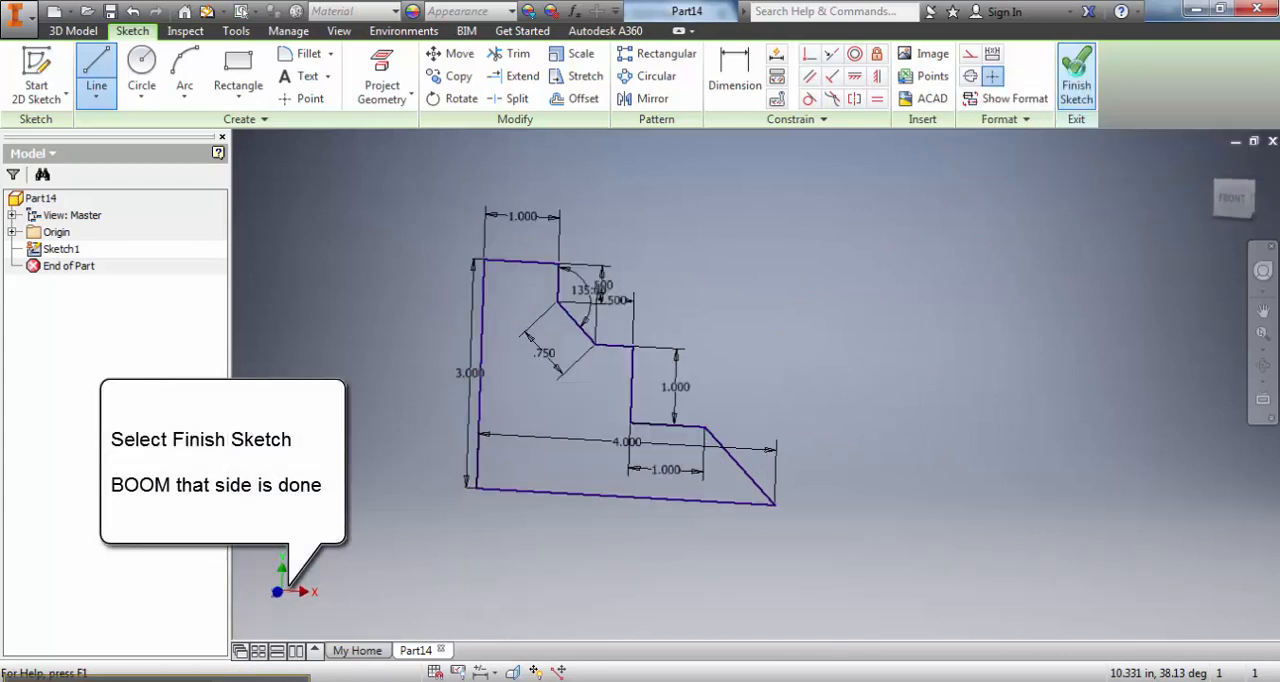
- Finish the sketch and extrude the stepped profile 1 inch as Extrusion1
click(1076, 75)
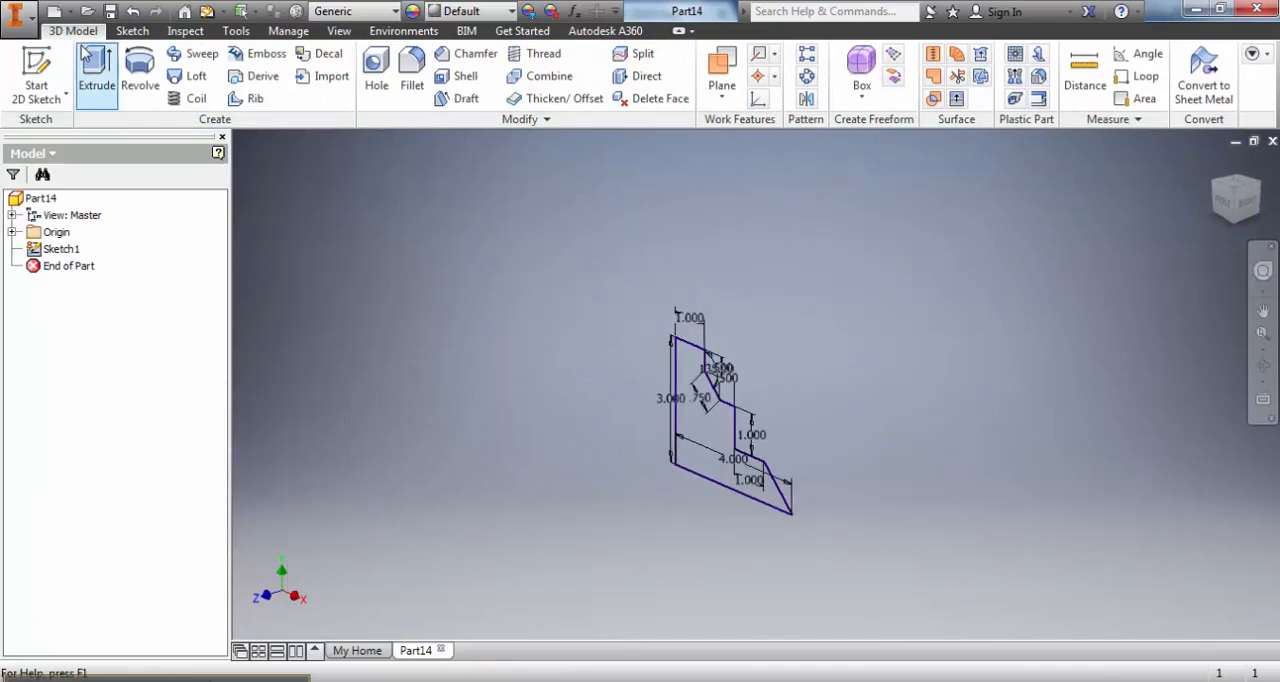
click(96, 70)
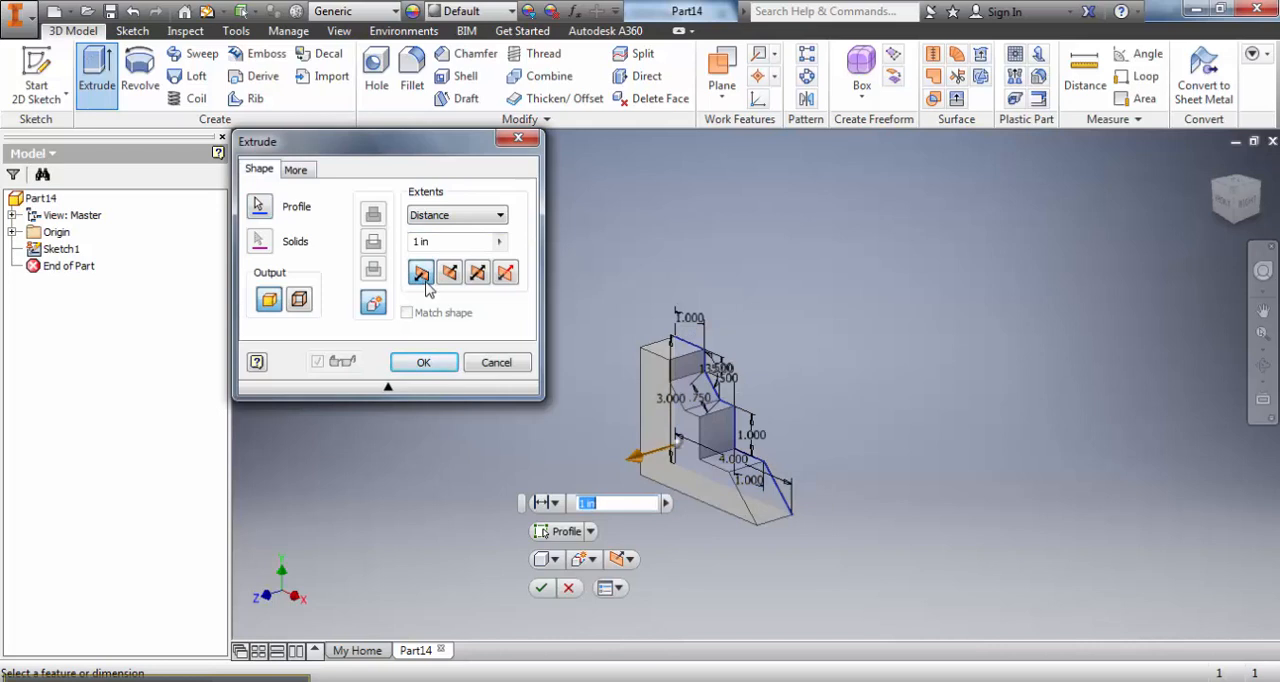
click(423, 361)
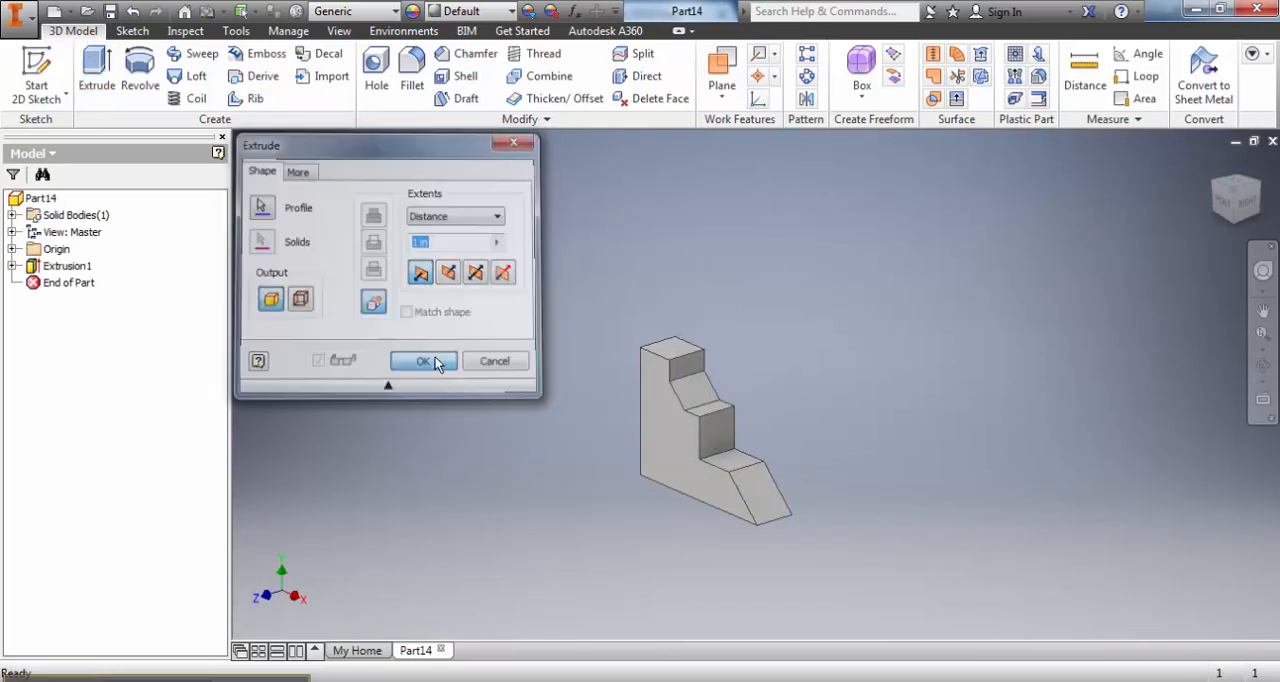
click(423, 361)
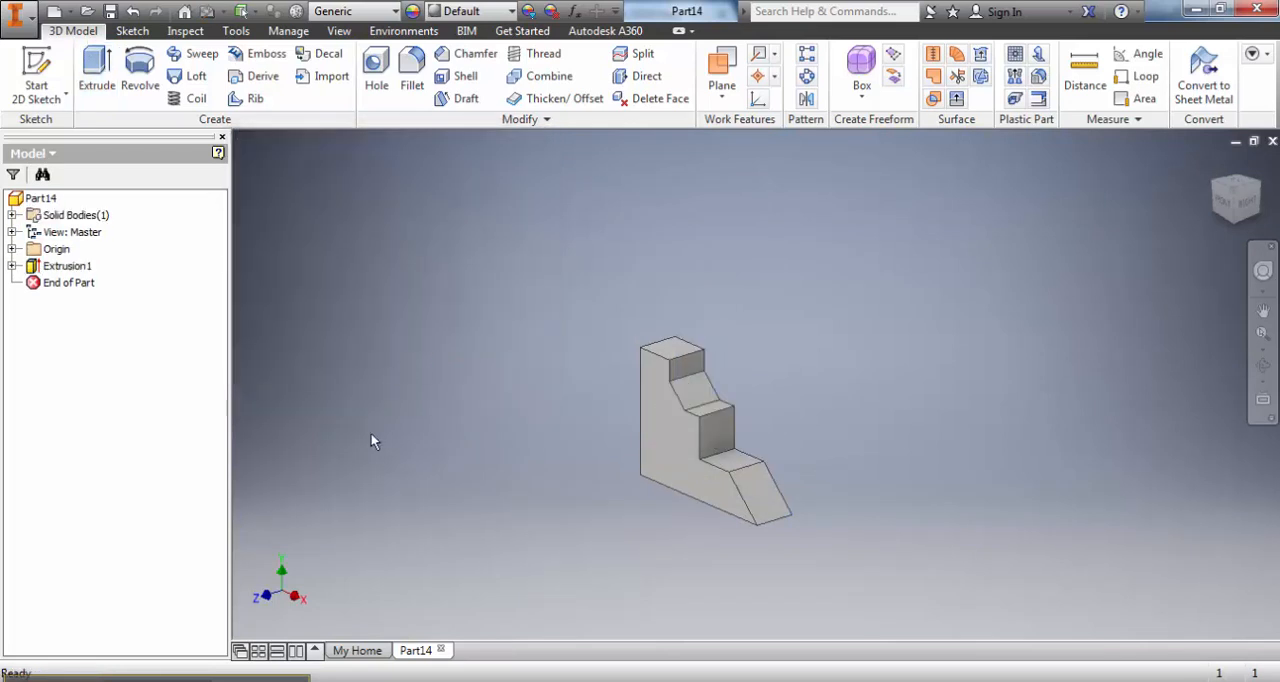
mouse_move(380, 518)
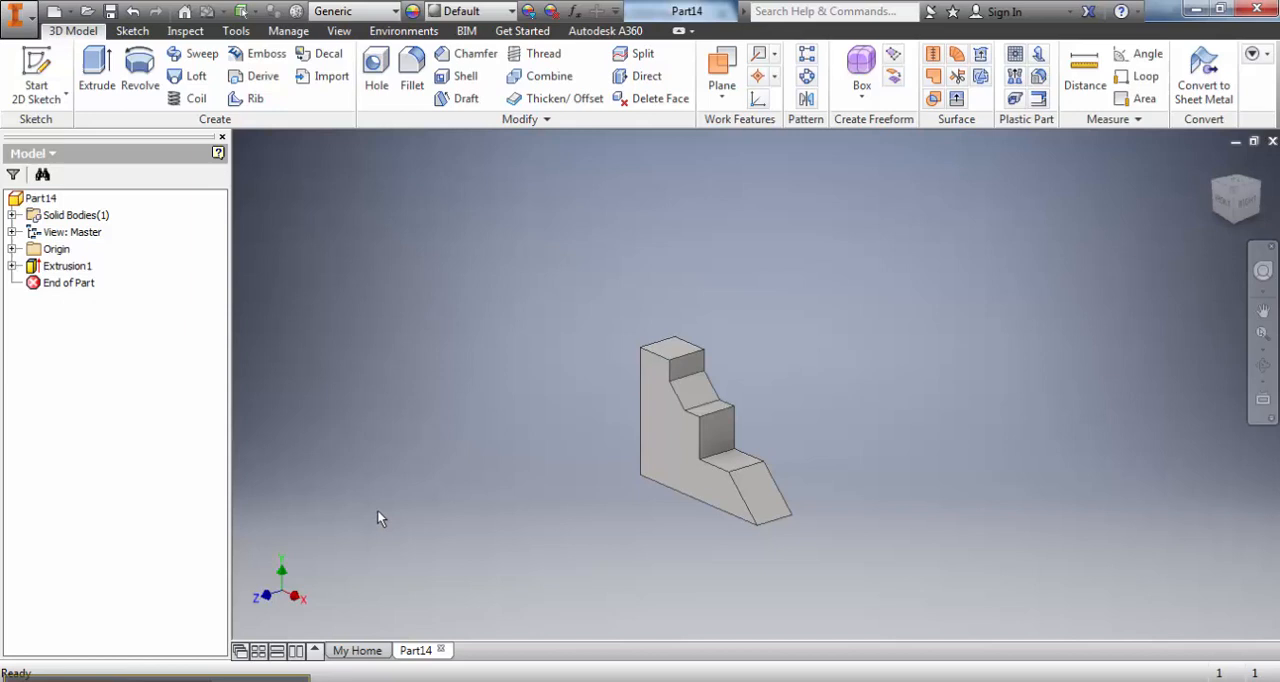
- Save the part as SchweizerM.InclineSteppedBlock.ipt in the Drawing Blocks folder
click(18, 11)
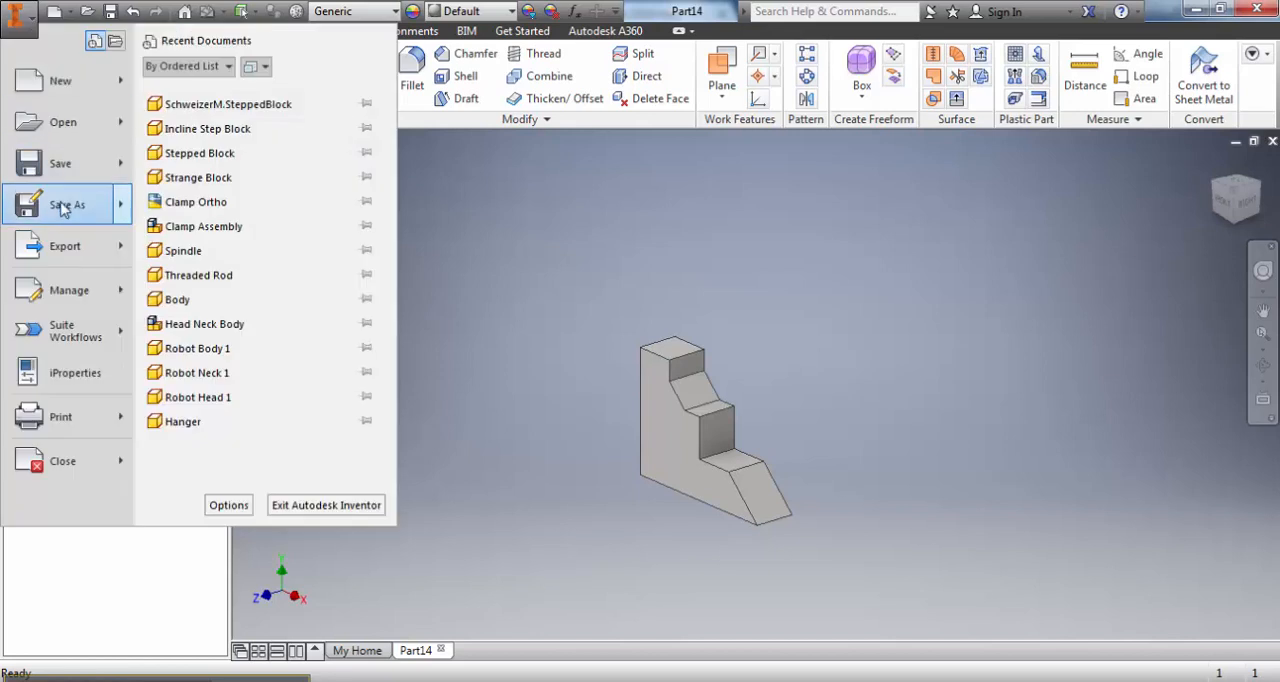
click(66, 204)
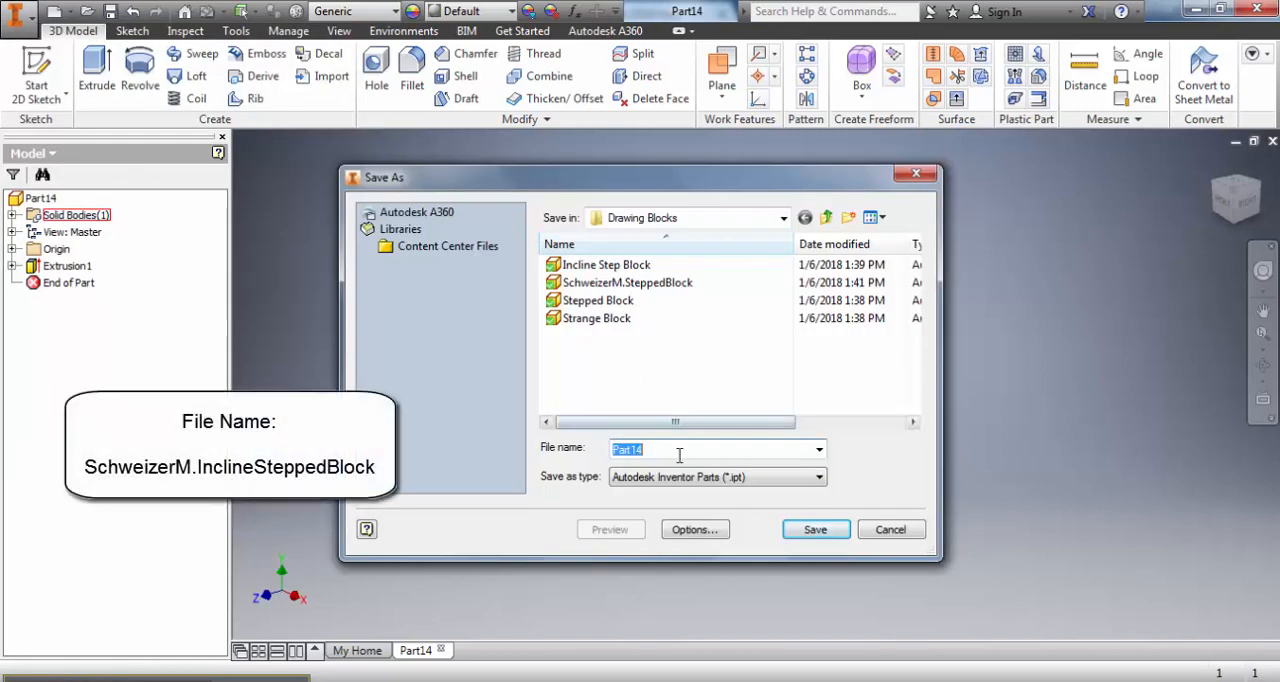
text(SchweizerM.InclineSteppedBlock)
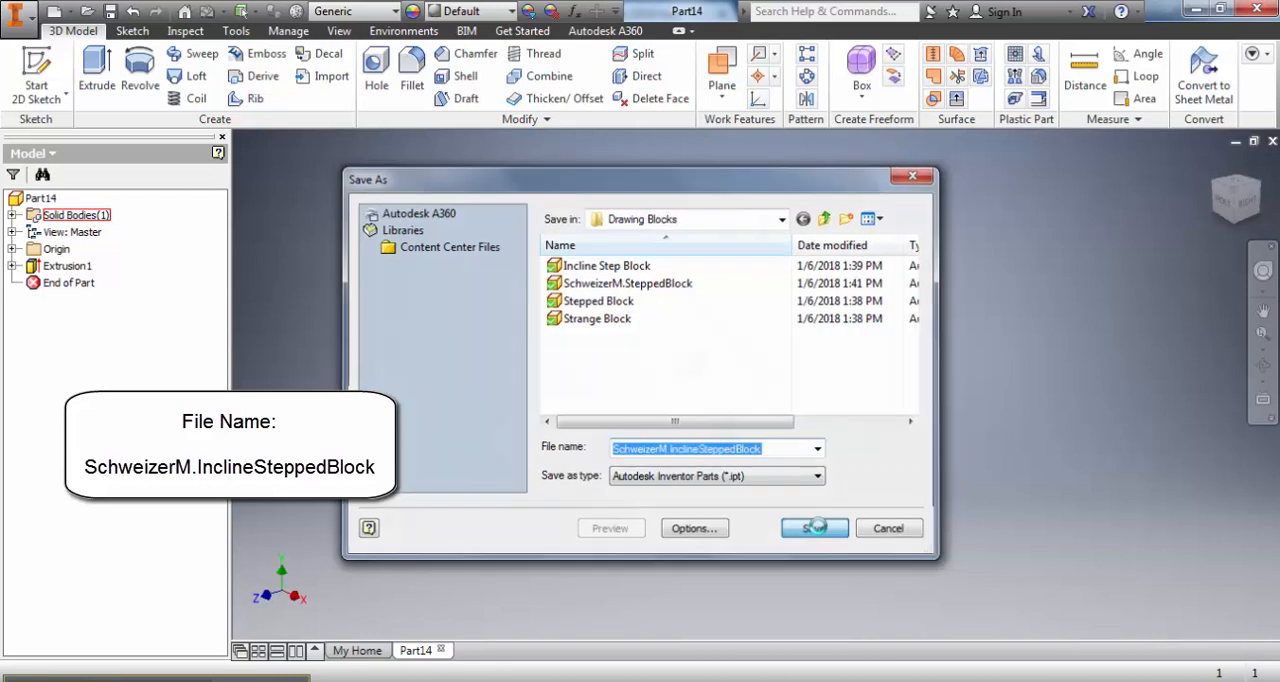
click(814, 528)
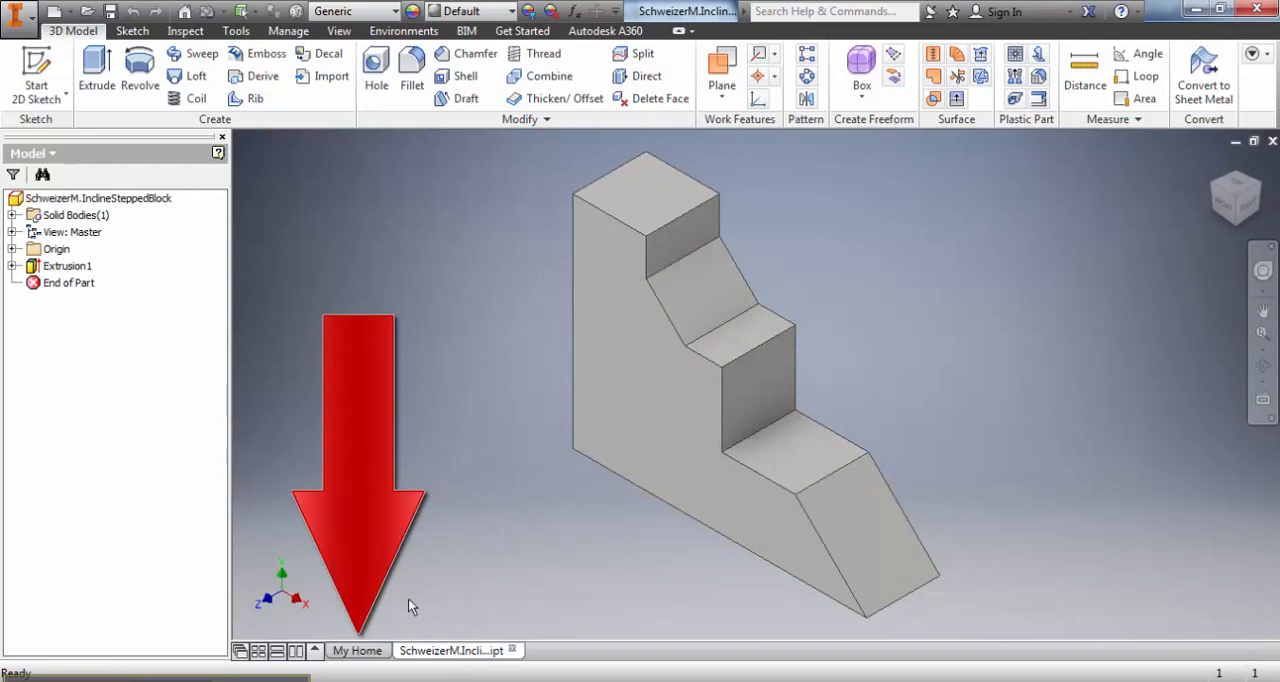
- Create a new drawing and place a base view of SchweizerM.InclineSteppedBlock on Sheet:1
click(356, 650)
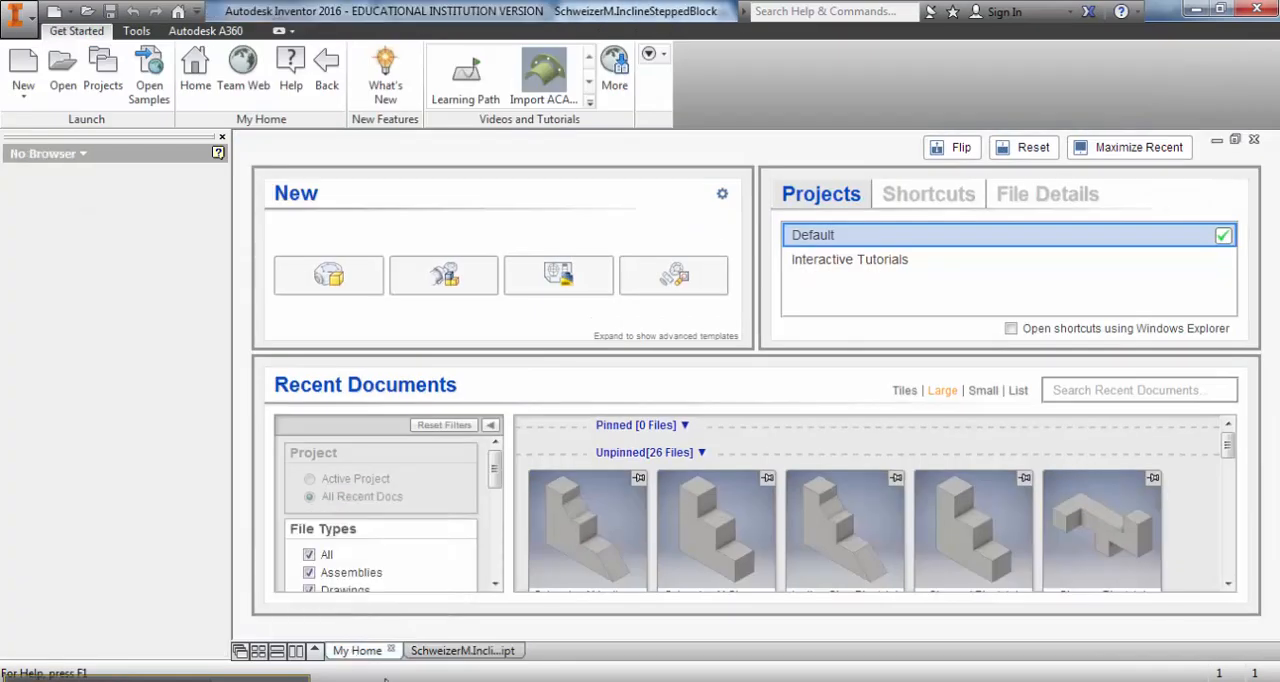
mouse_move(558, 275)
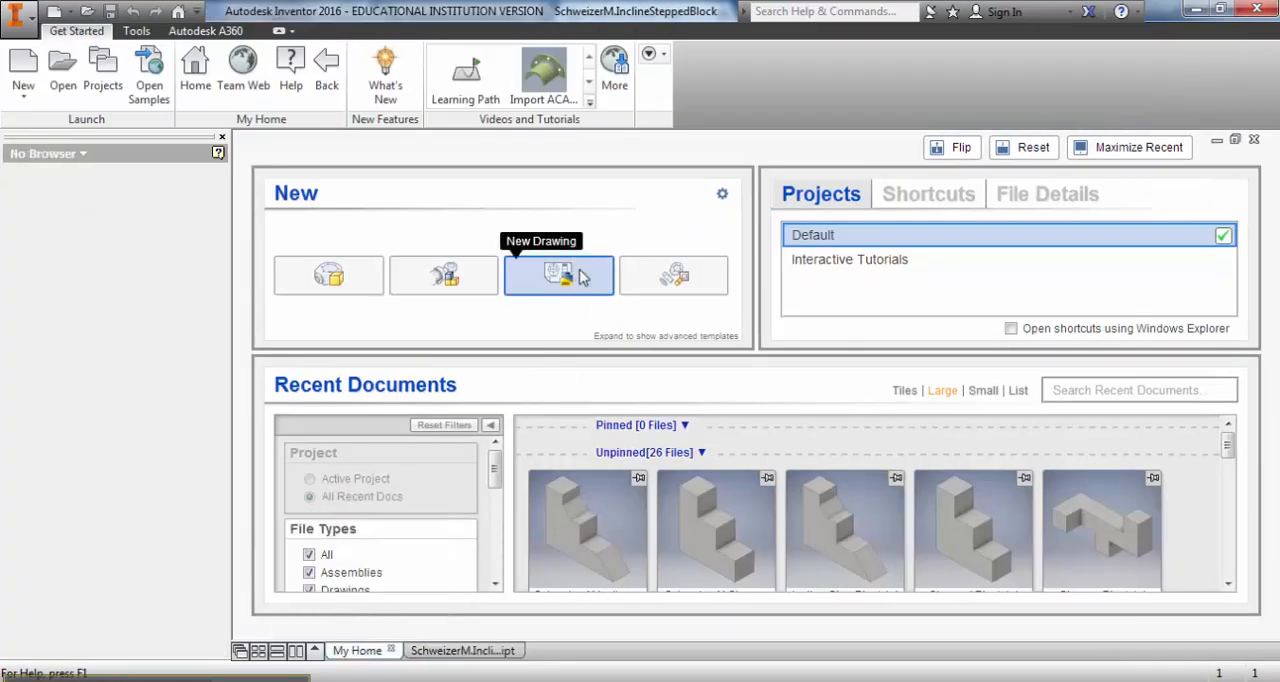
click(558, 275)
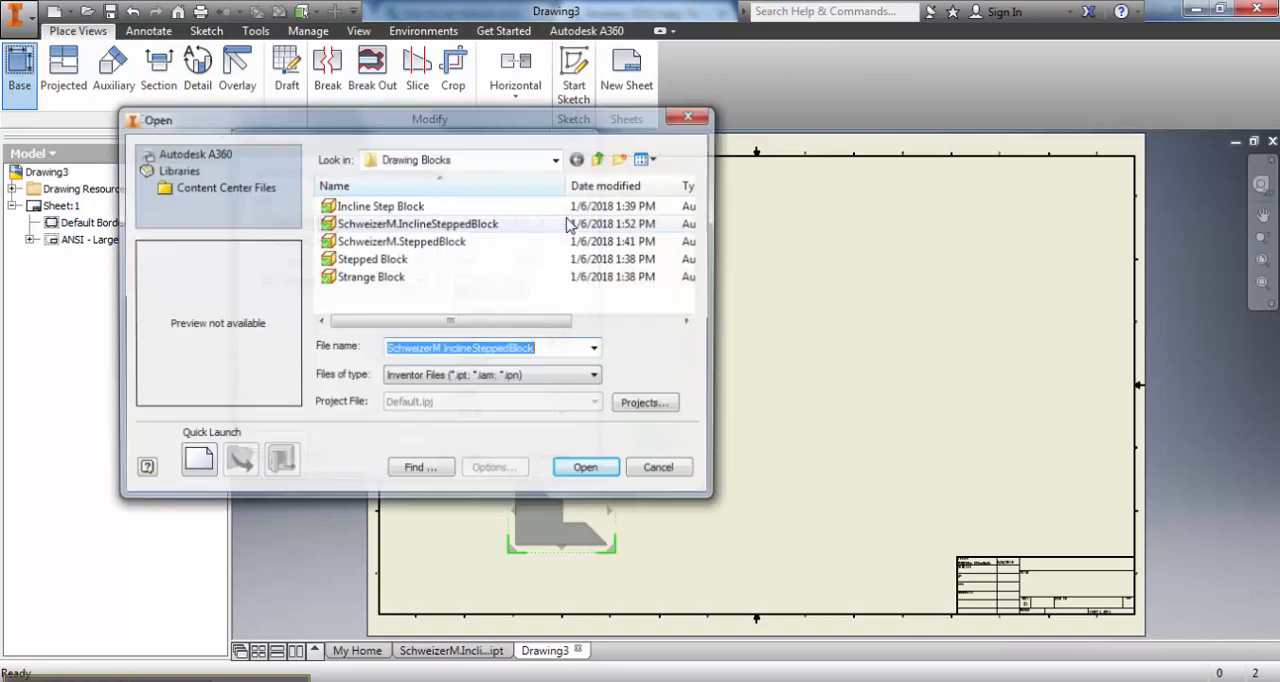
click(417, 223)
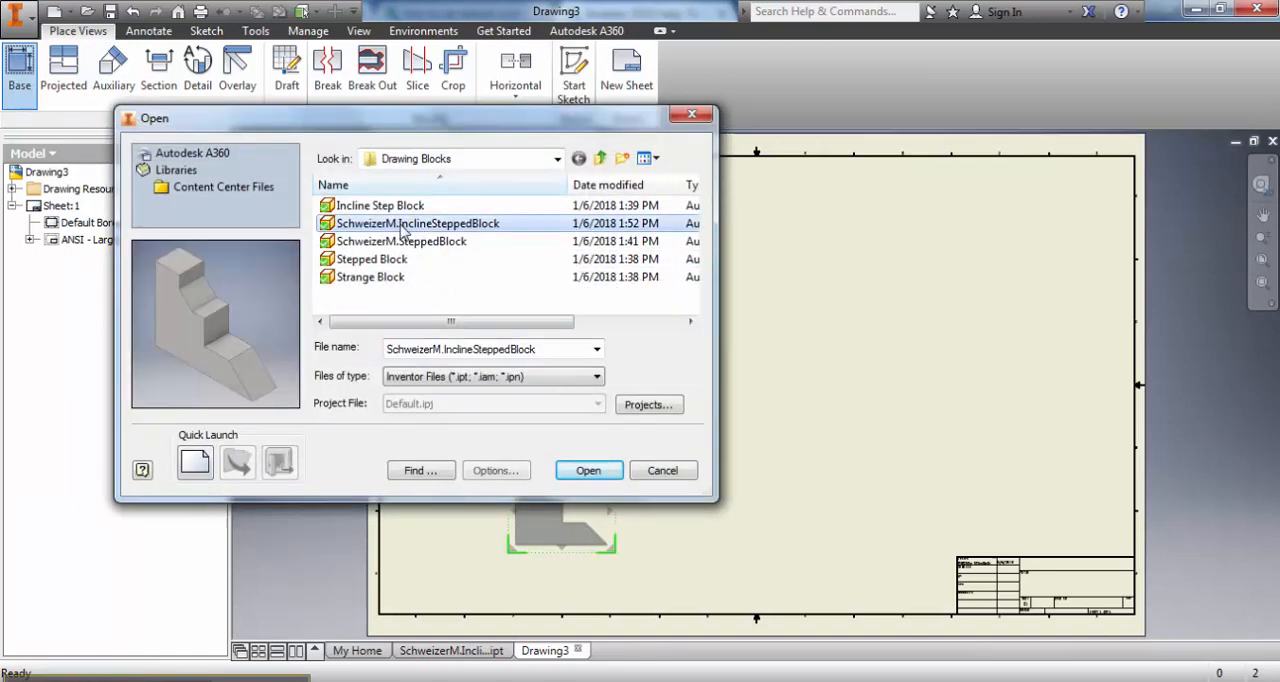
click(588, 470)
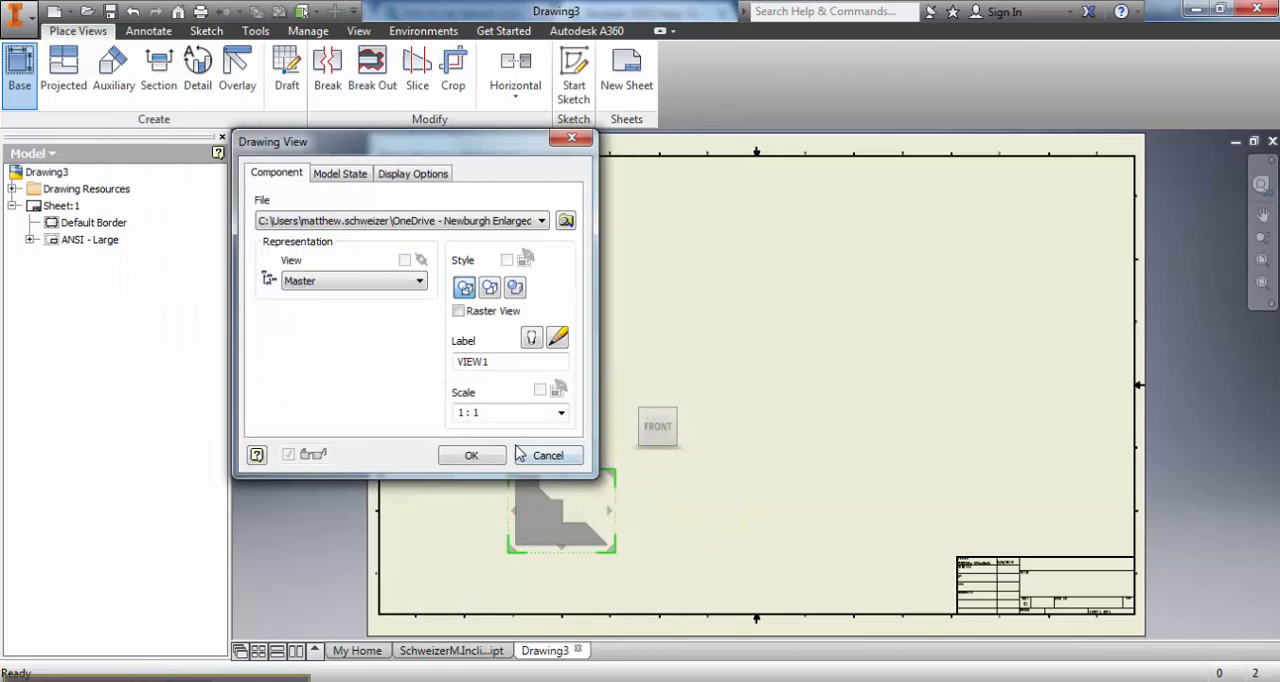
click(471, 455)
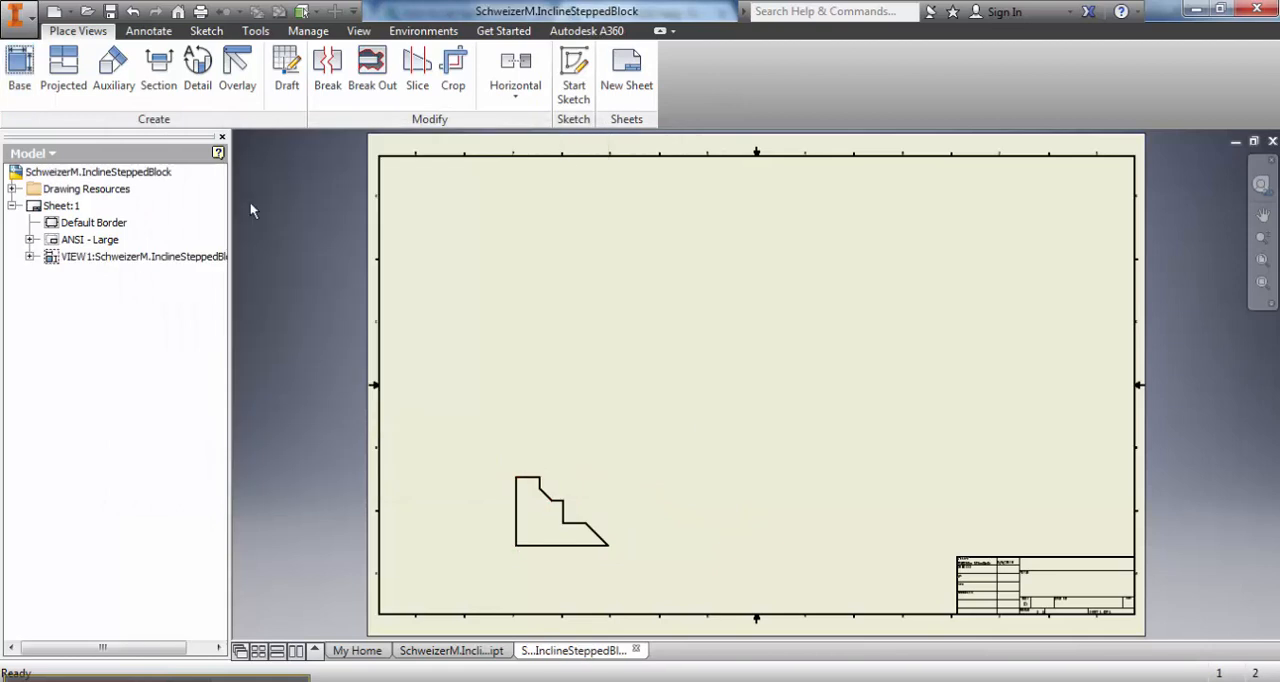
click(63, 65)
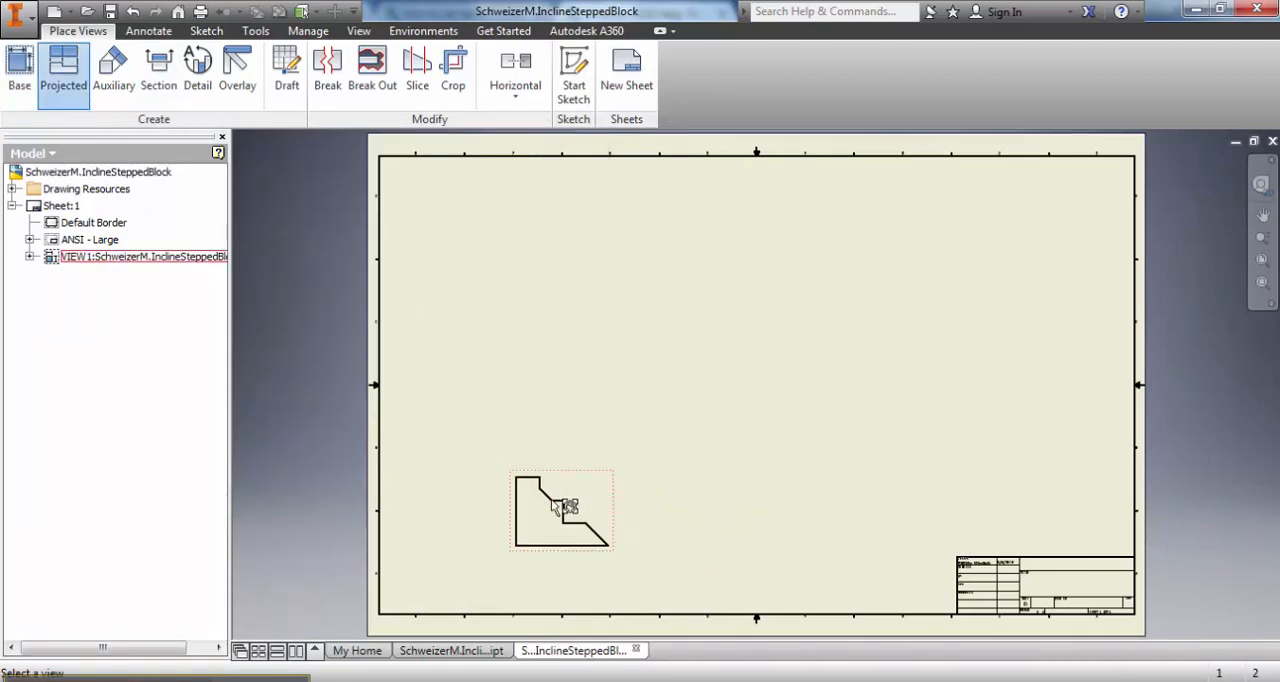
- Project and create top, side and isometric views (VIEW2–VIEW4) from the front view
drag(570, 505, 562, 327)
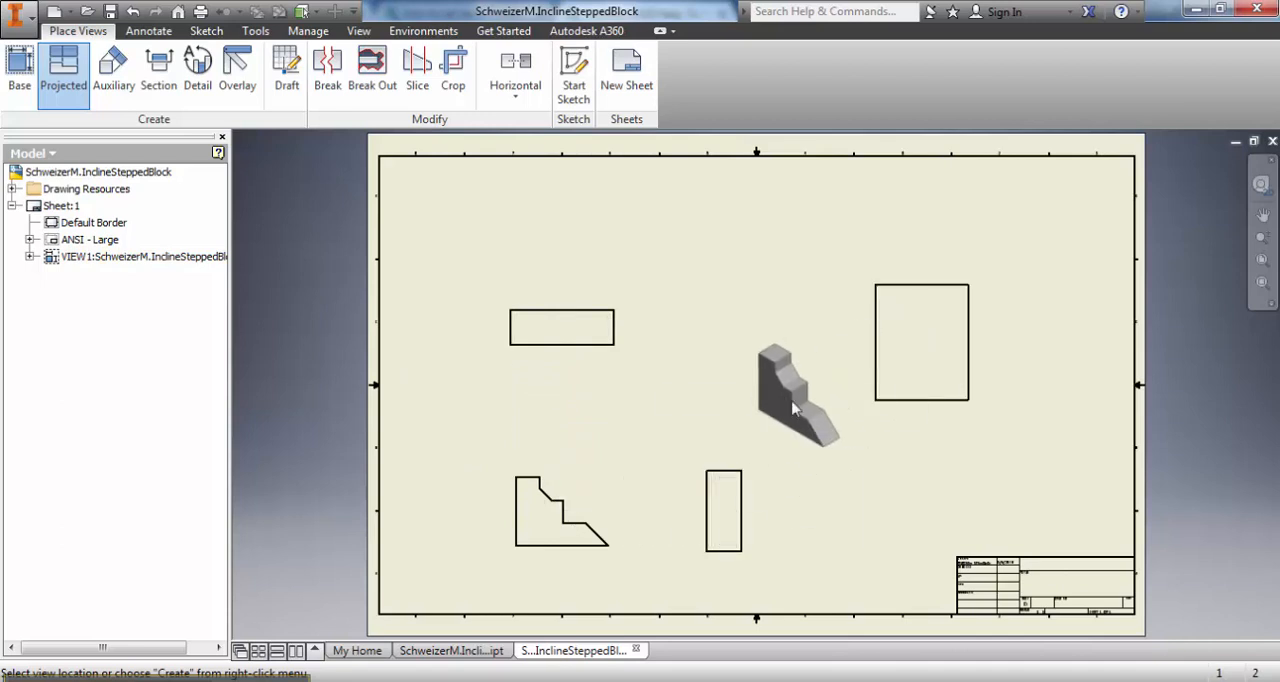
click(920, 340)
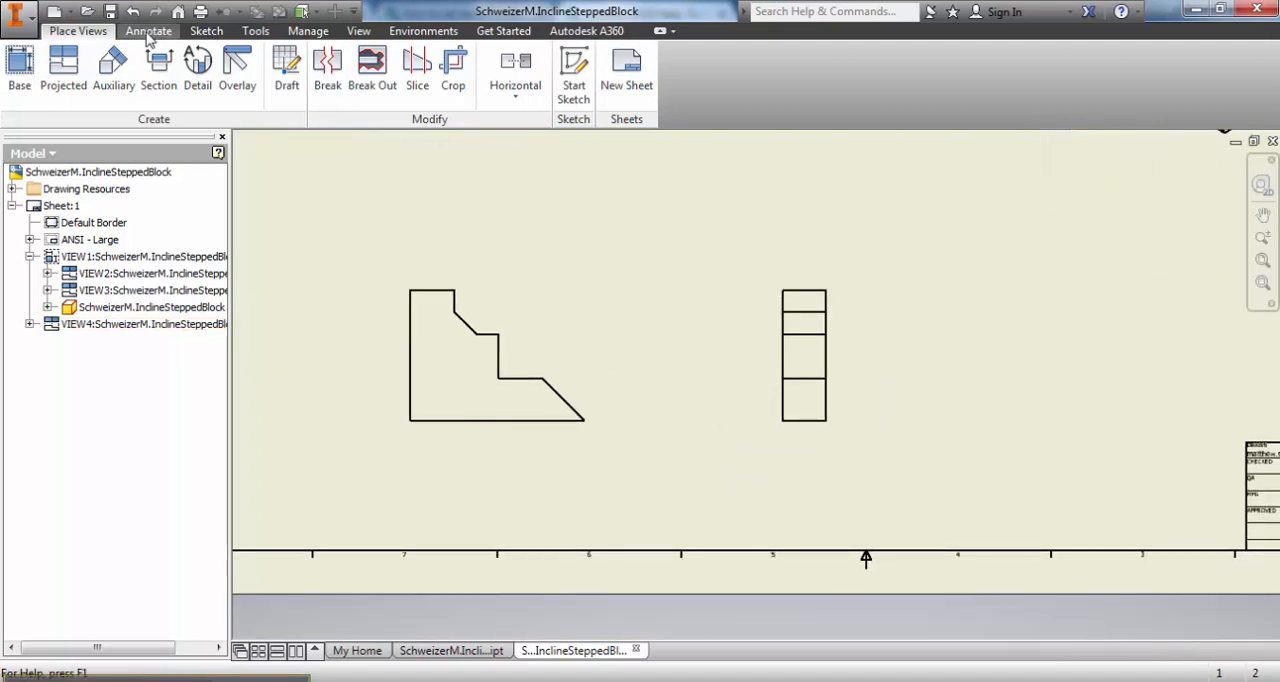
- Add a 1.00-inch dimension to the front view's top edge
click(147, 30)
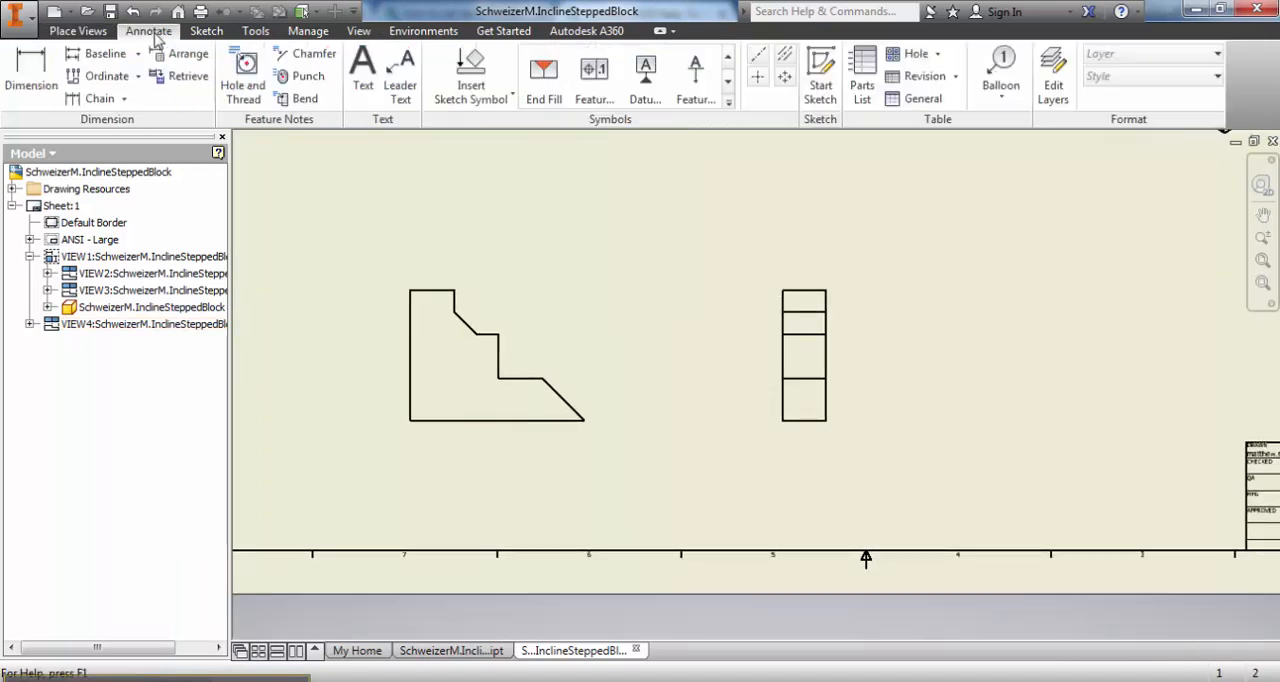
click(31, 70)
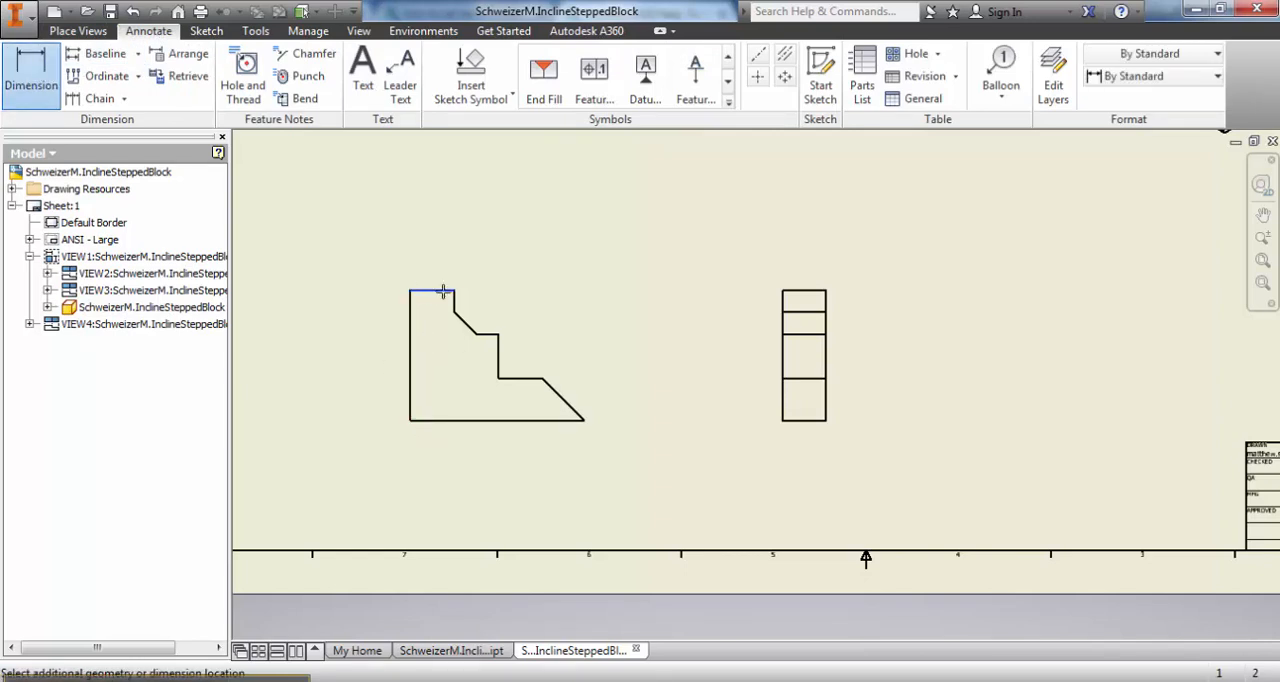
click(452, 227)
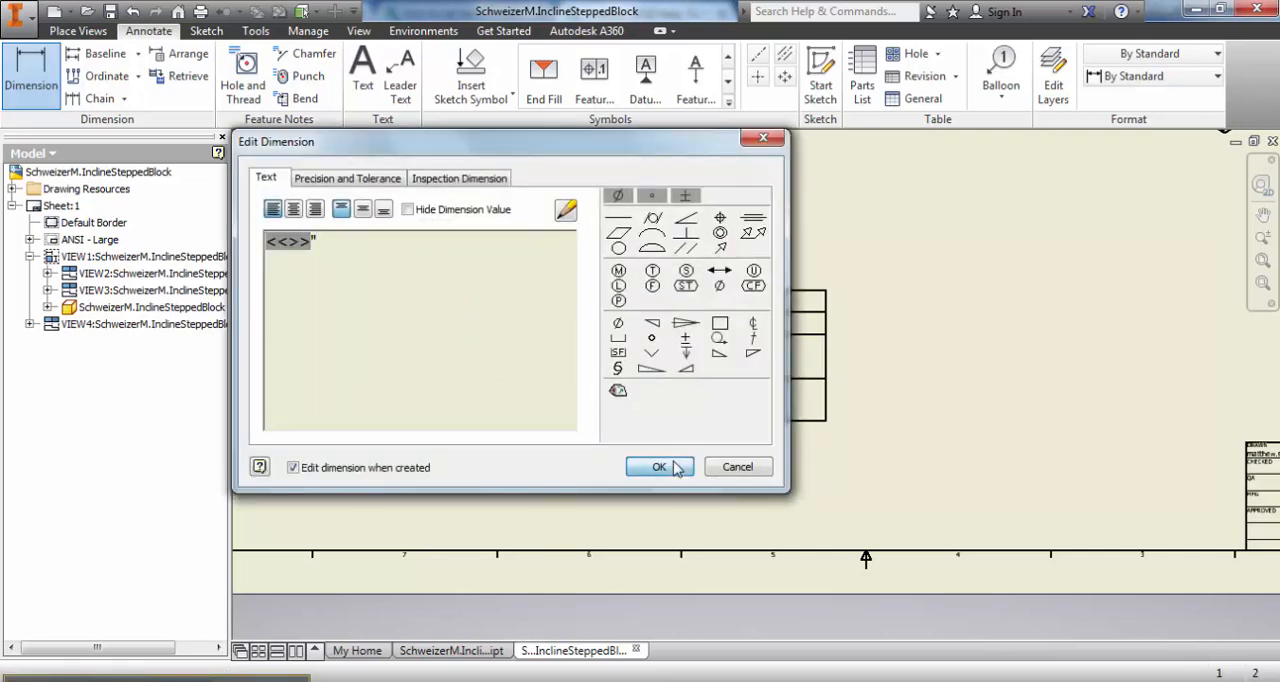
click(659, 467)
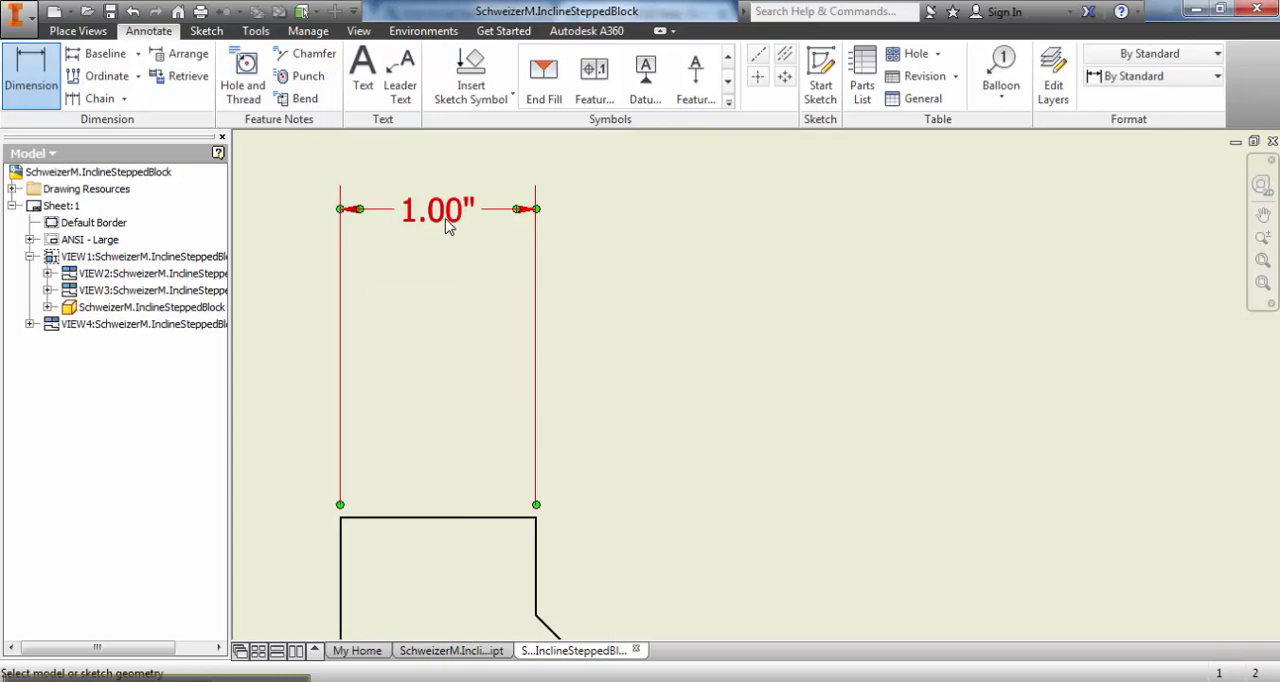
- Set Default (ANSI) linear format to horizontal fractions at 1/64 precision and save the style
right_click(445, 210)
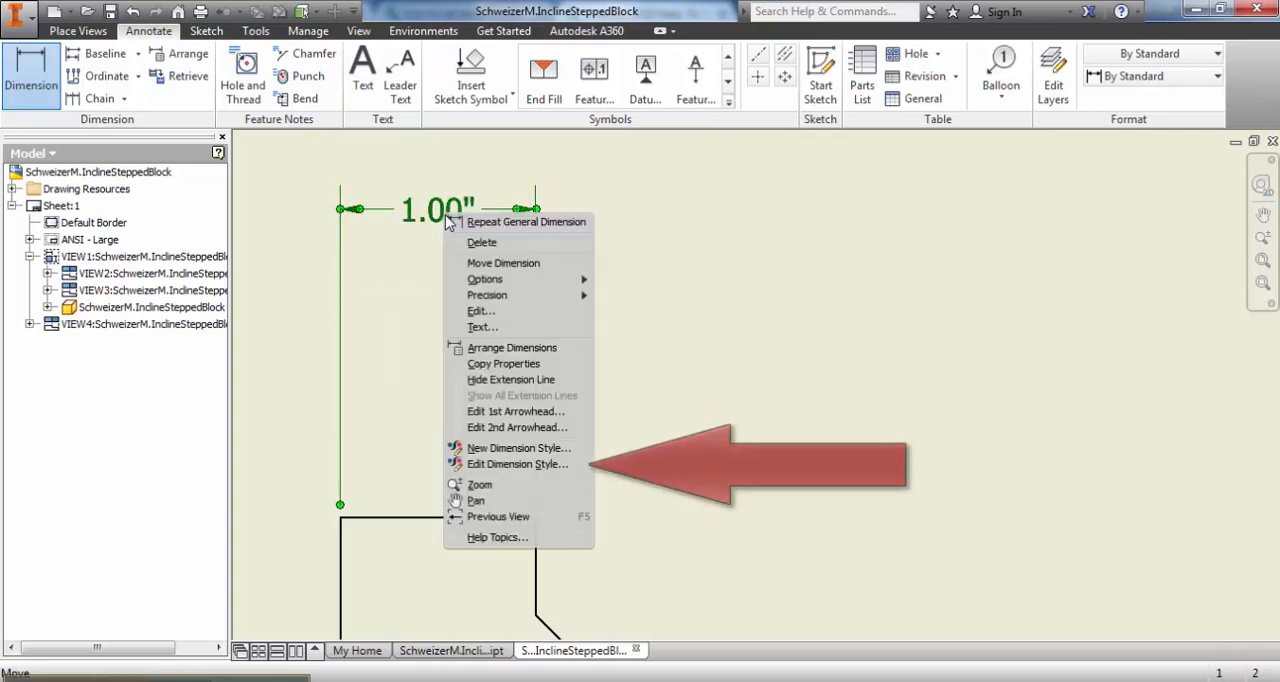
mouse_move(513, 464)
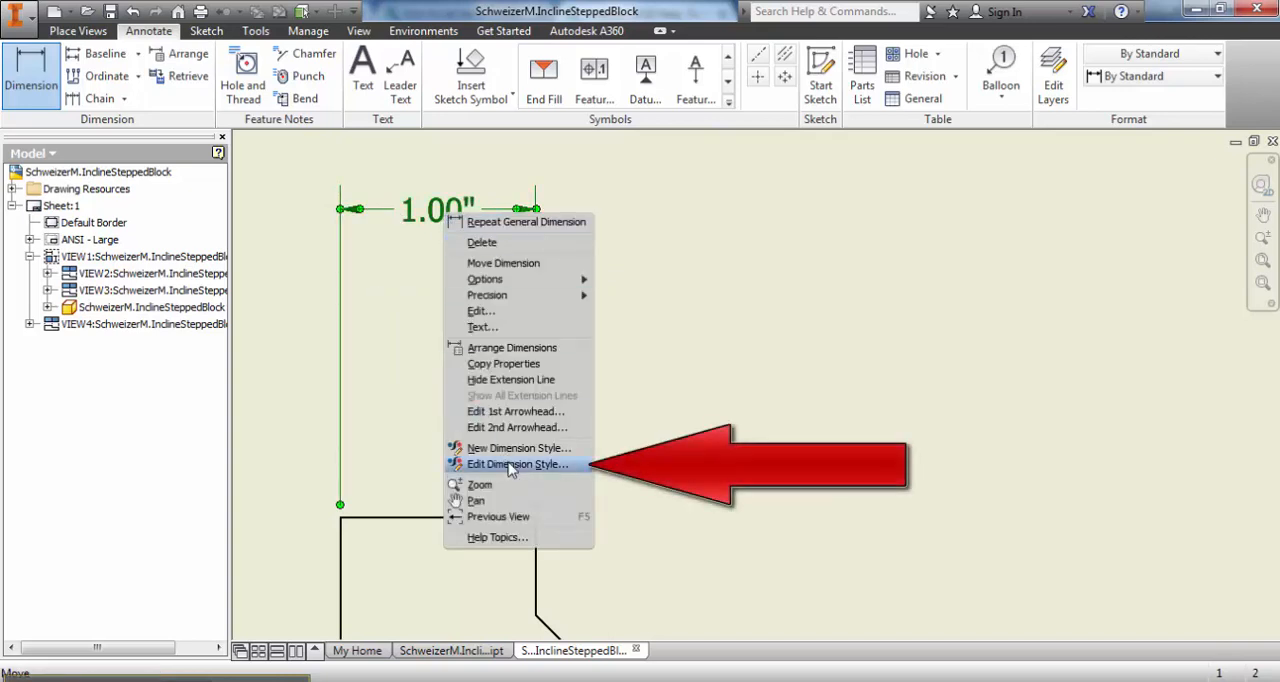
click(516, 464)
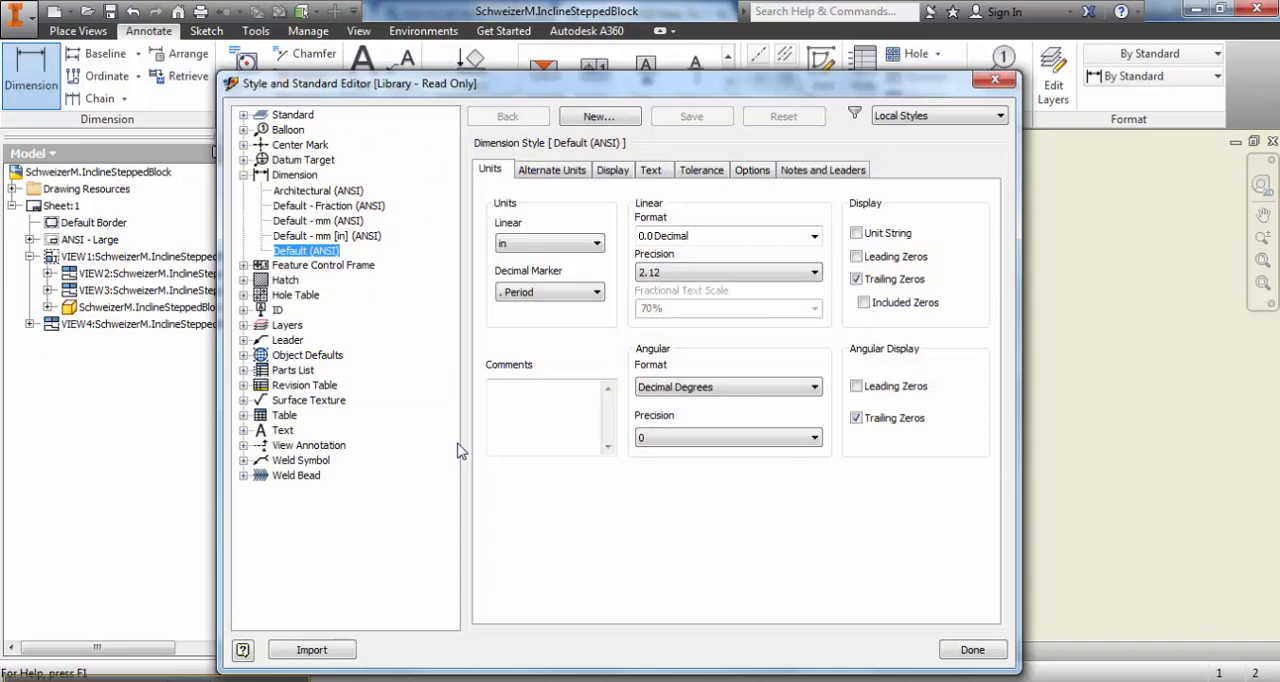
click(813, 236)
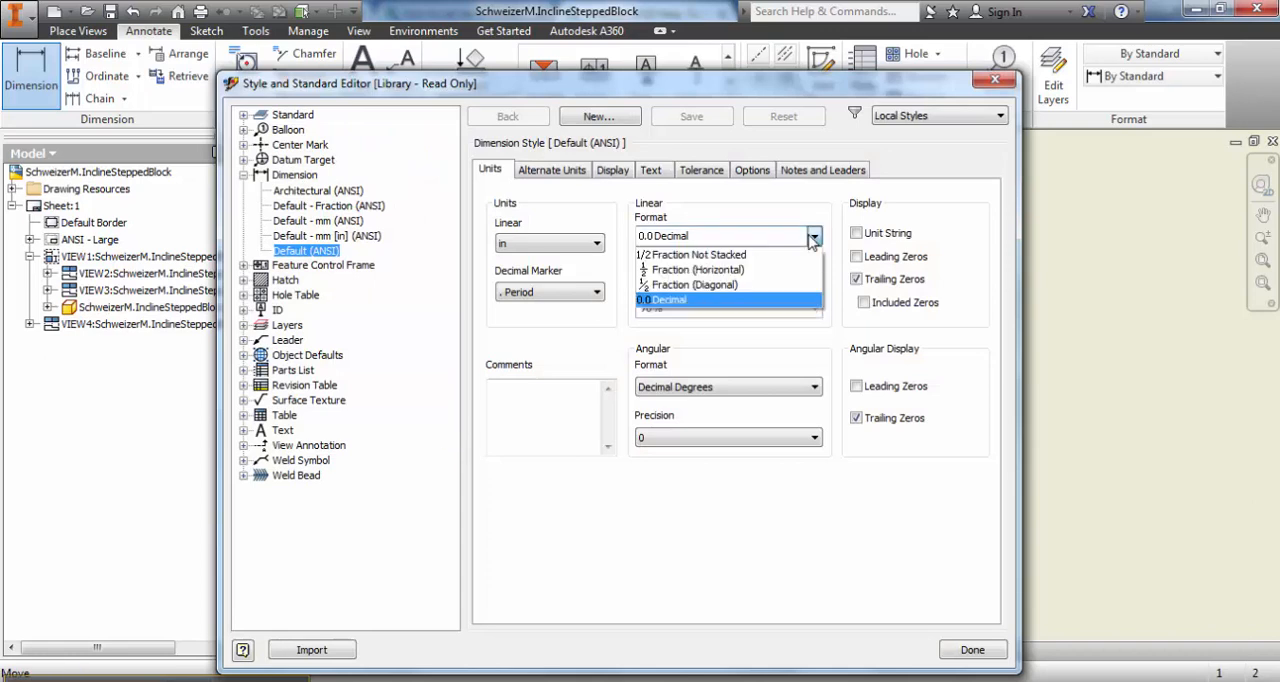
click(695, 269)
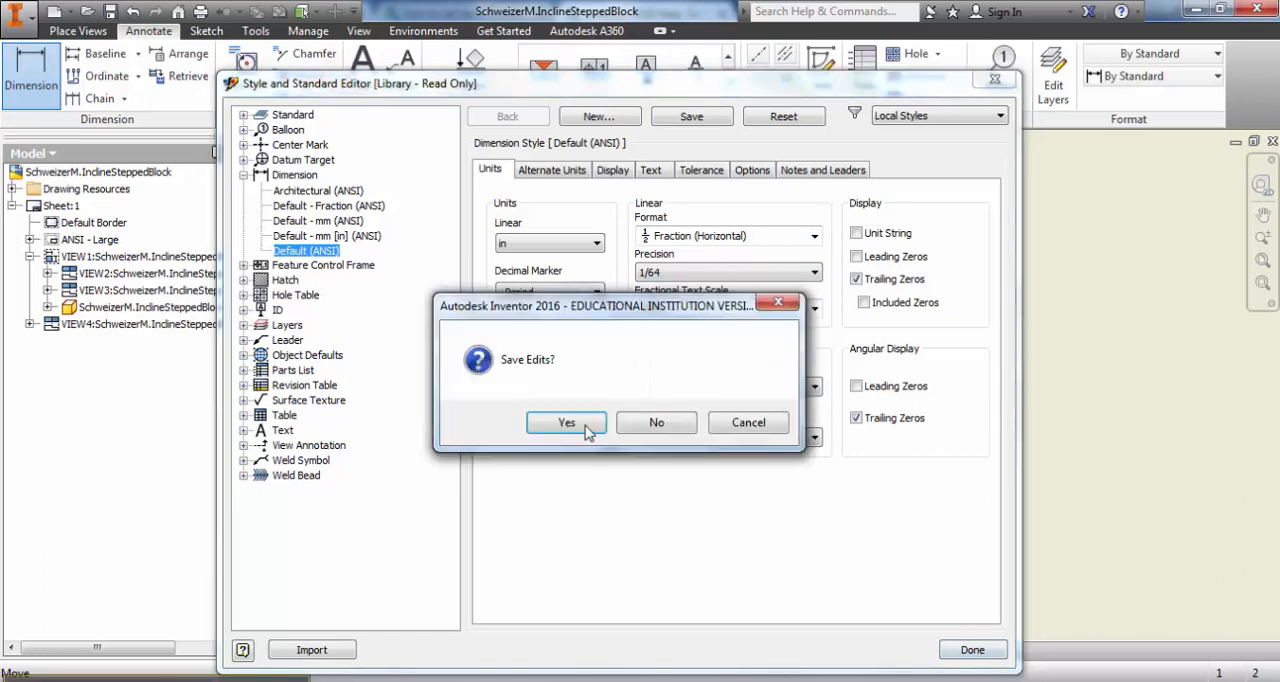
click(566, 422)
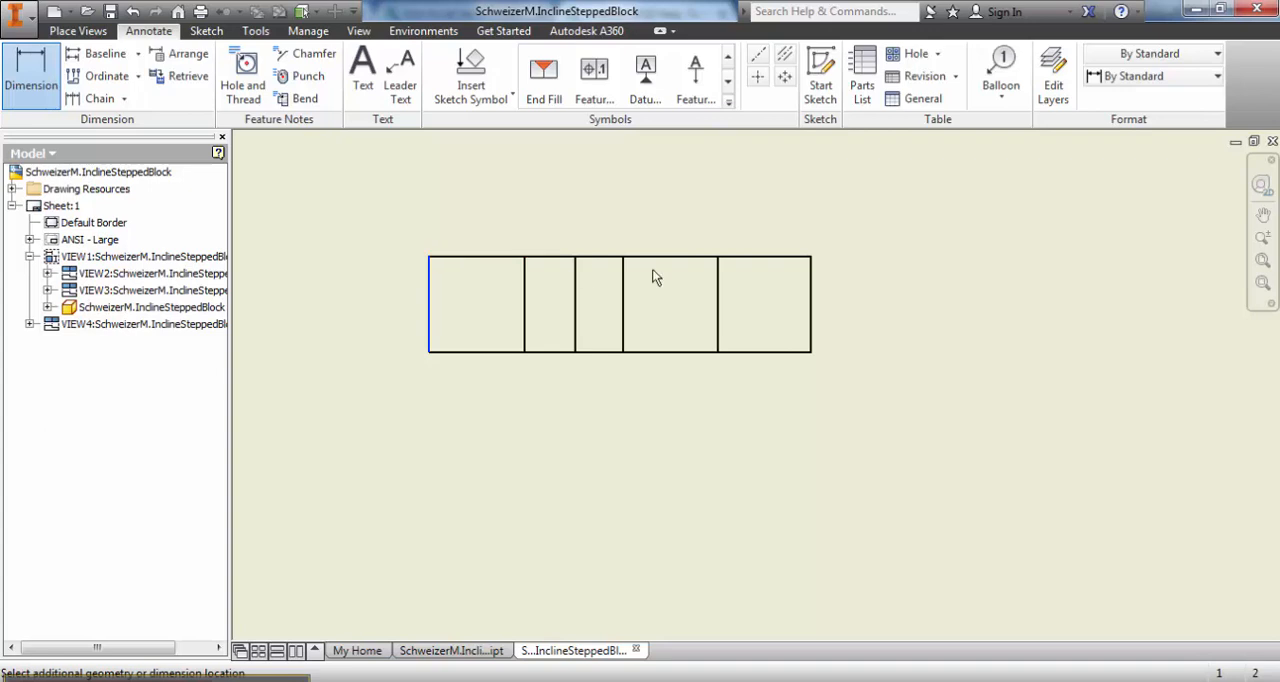
- Place the overall width dimension above the top view
click(775, 170)
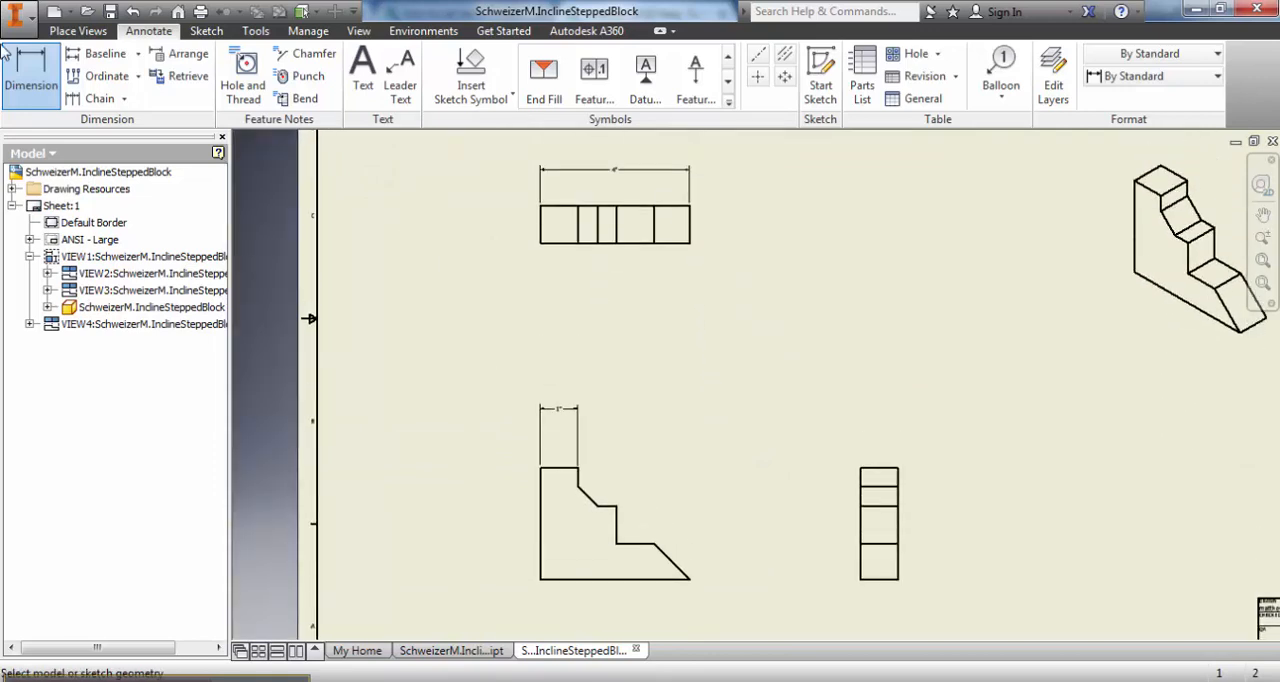
- Save the drawing as an Inventor DWG file in the Drawing Blocks folder
click(18, 11)
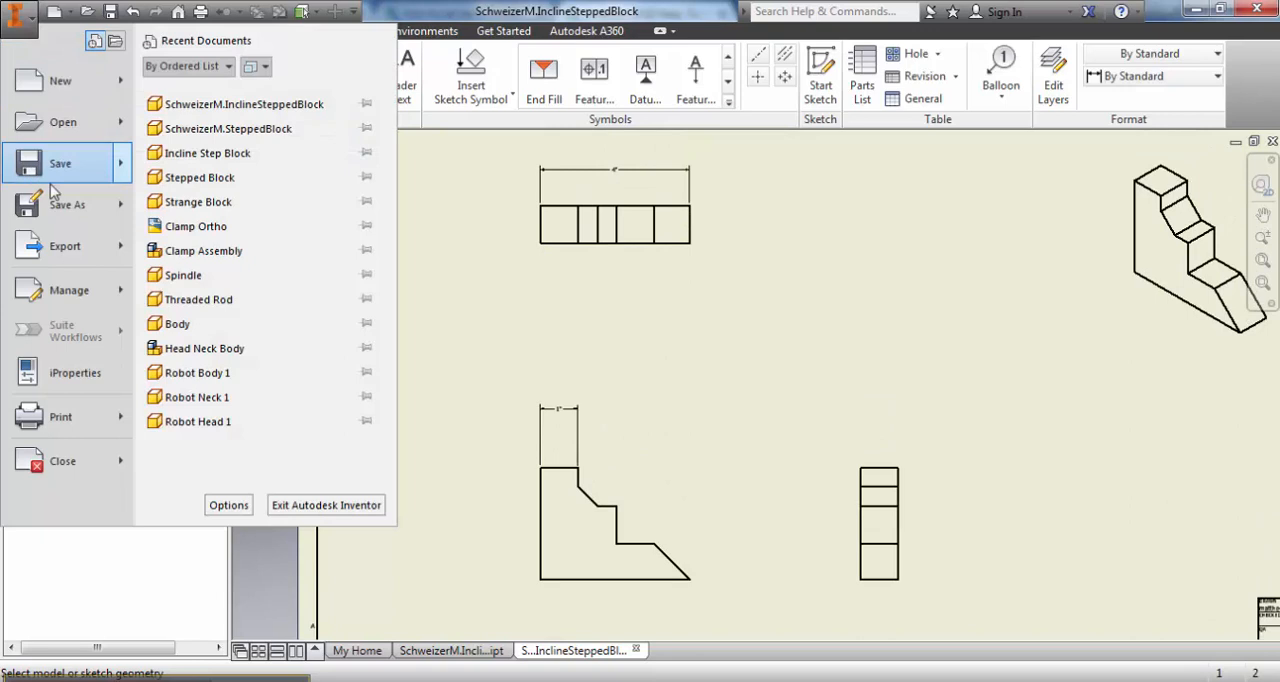
click(67, 204)
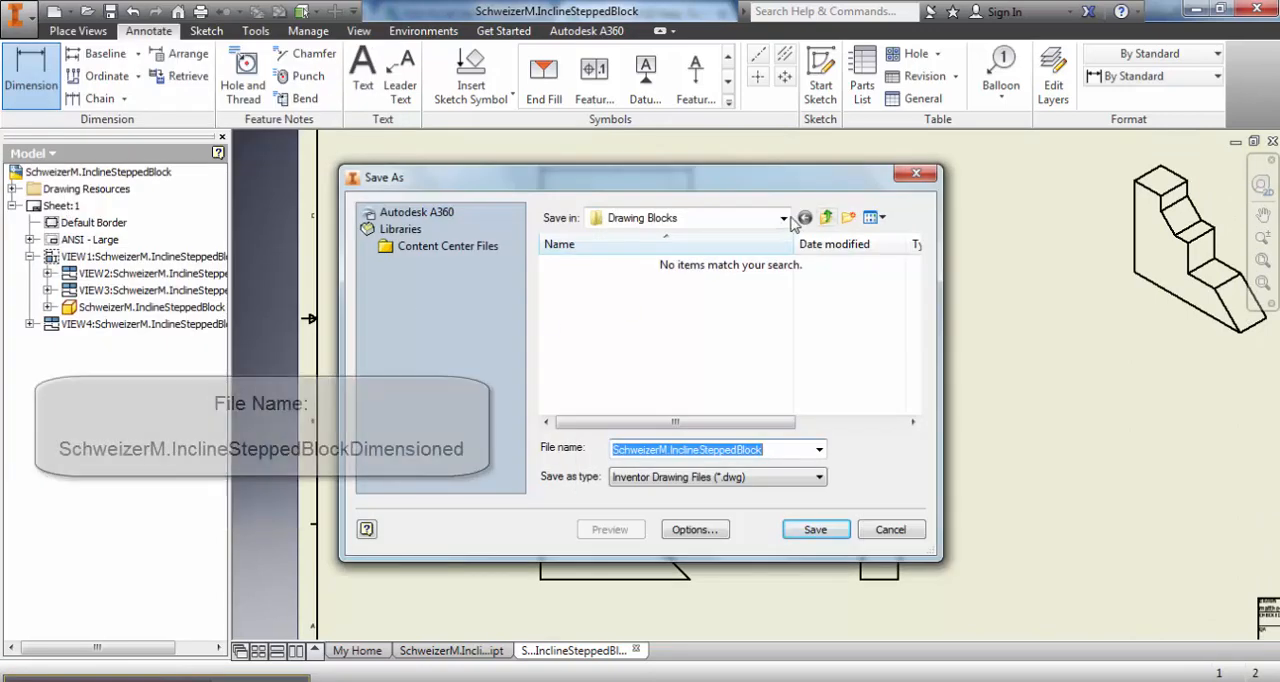
click(783, 217)
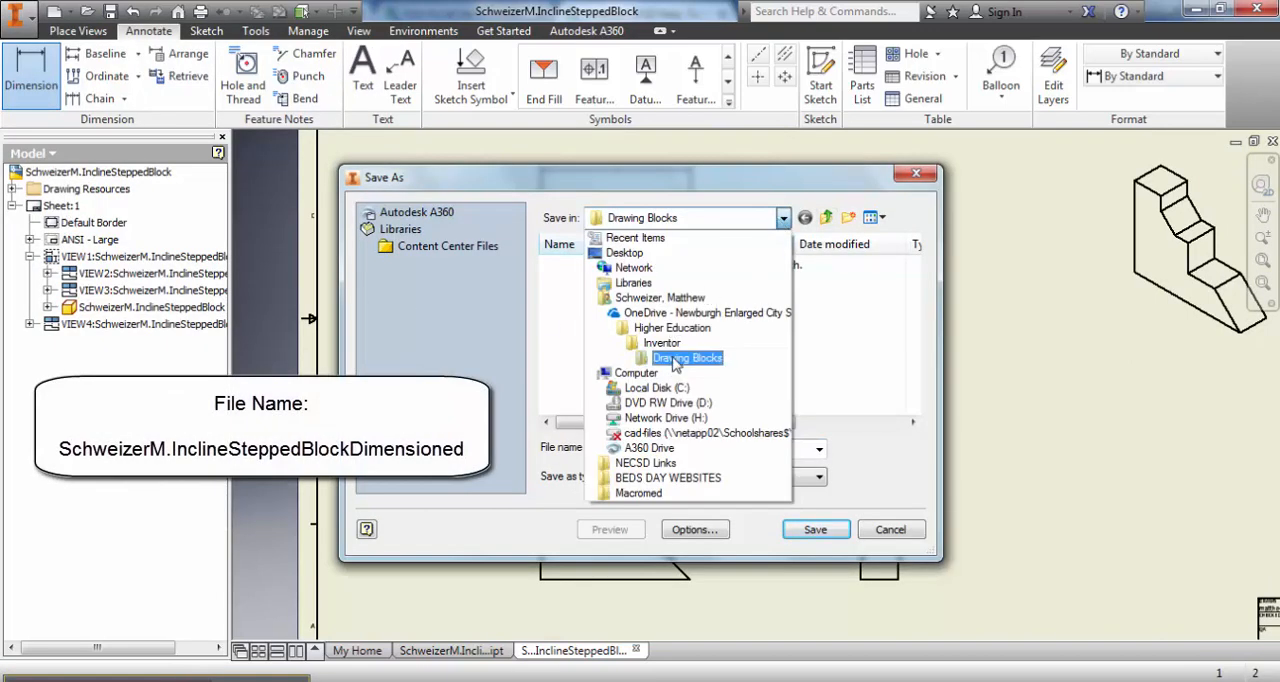
click(688, 357)
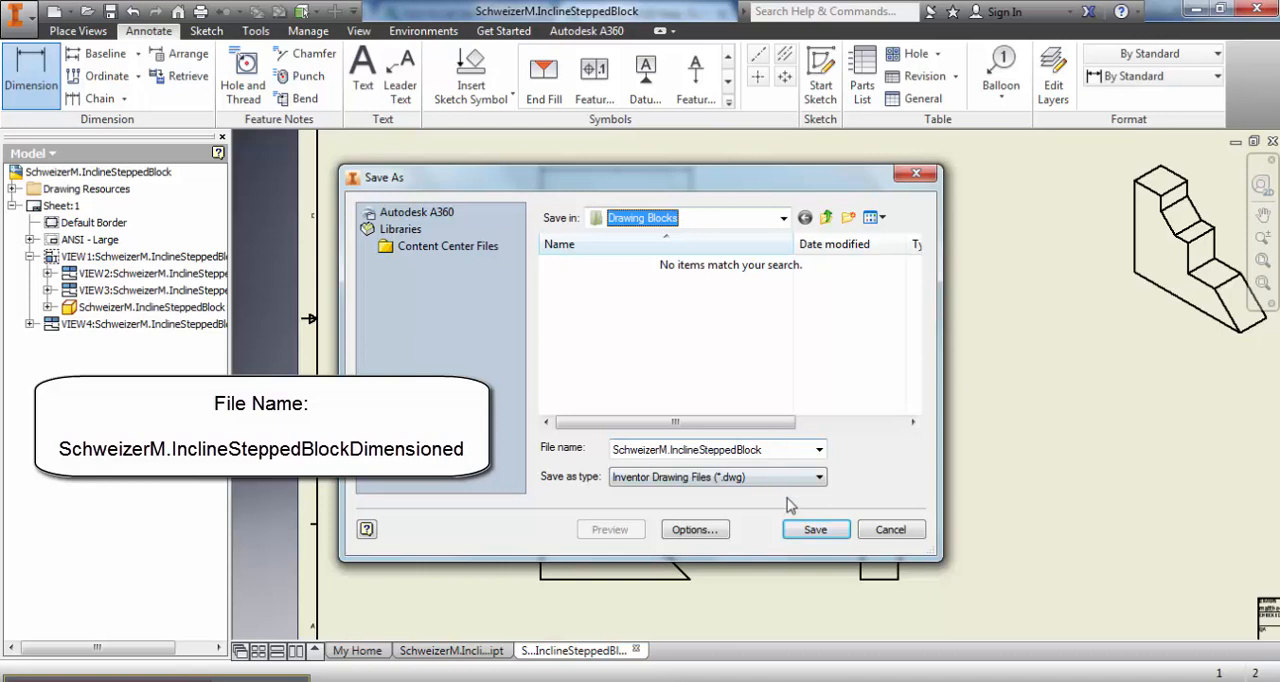
click(815, 529)
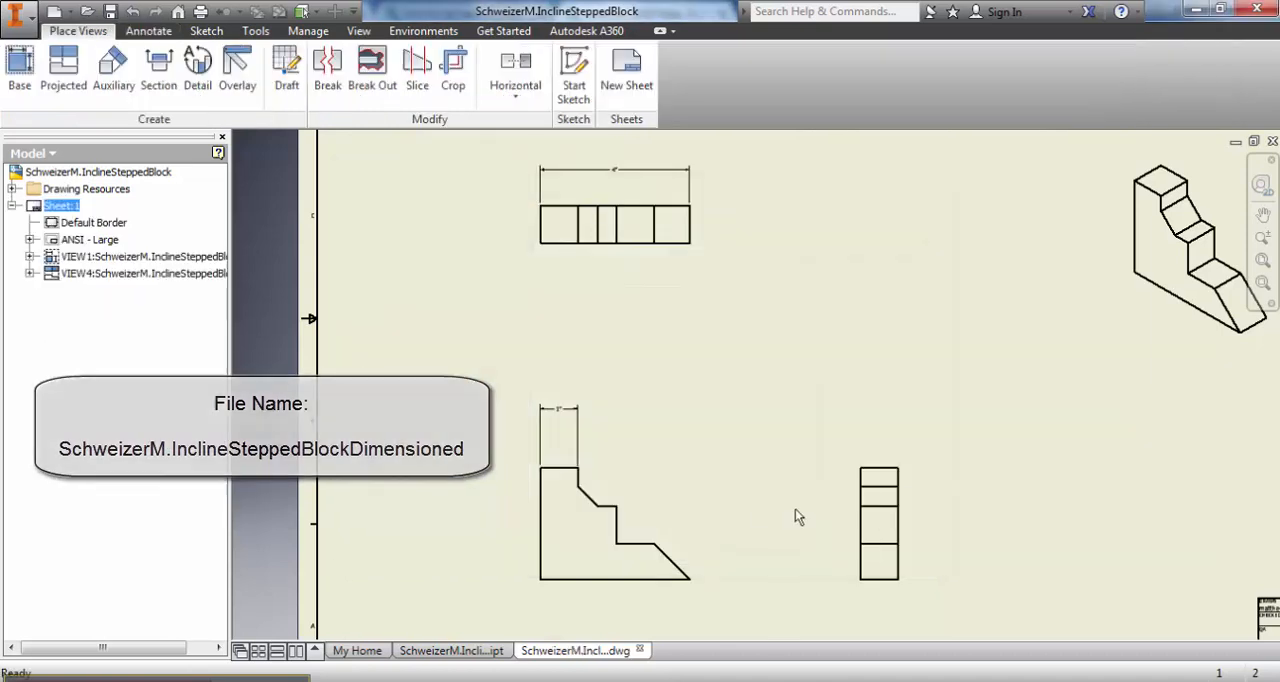